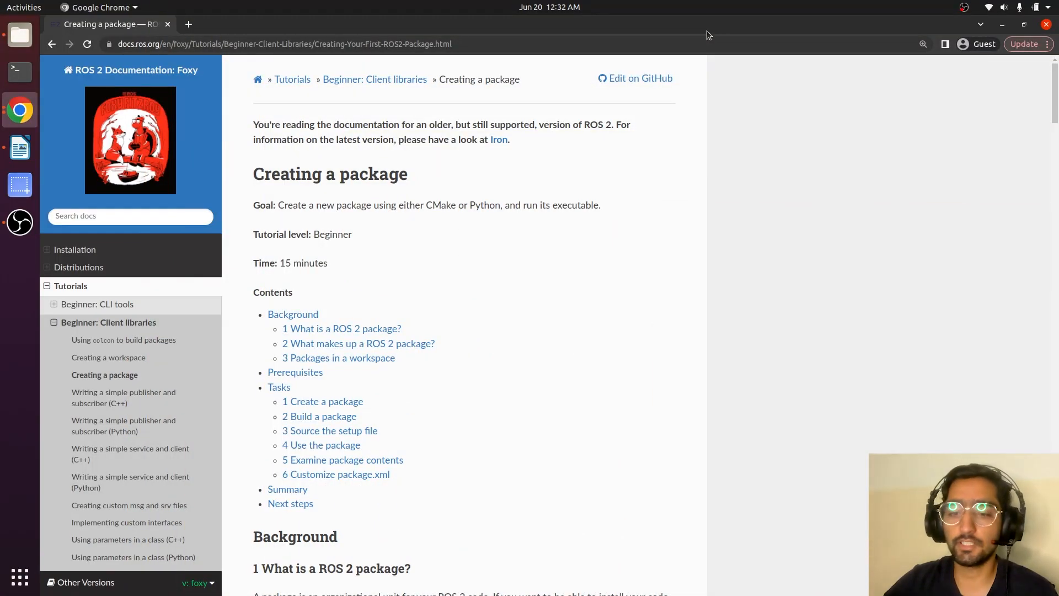
mouse_move(490, 311)
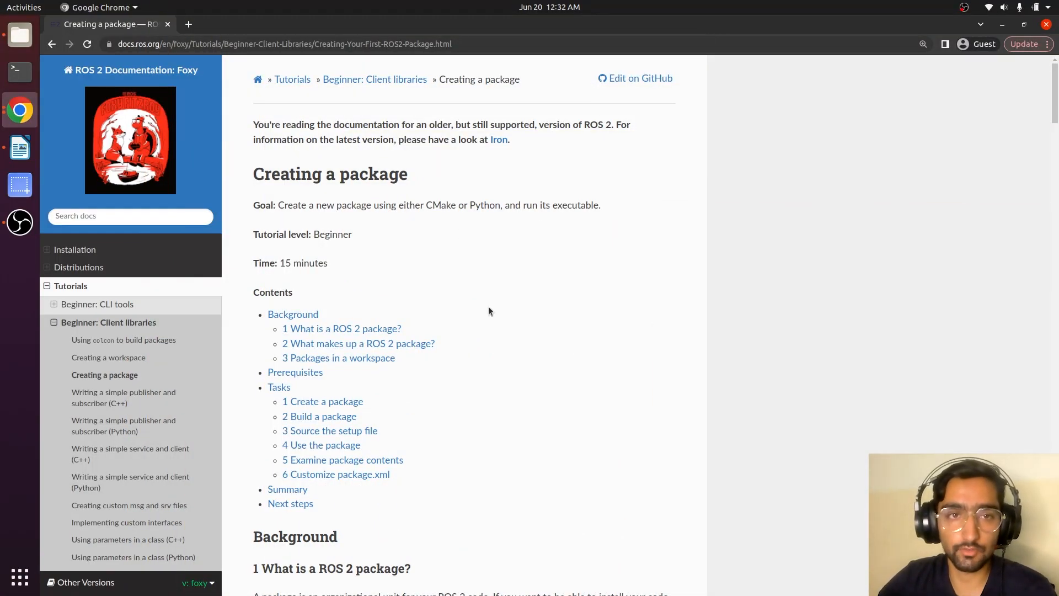
Bring up a terminal and the src folder, then compare CMake and Python package contents in the tutorial
scroll(down, 3)
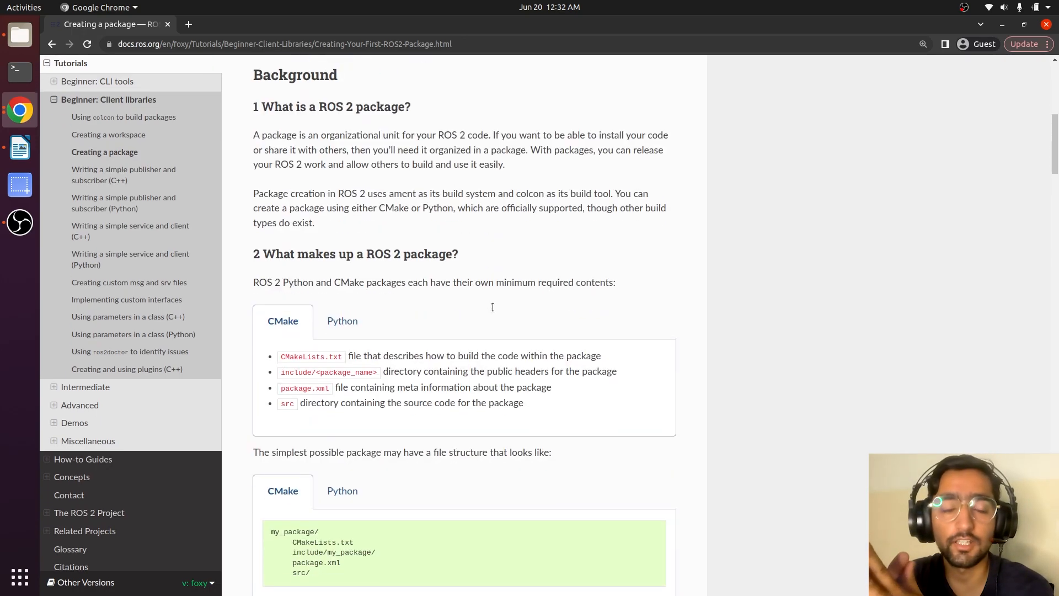
scroll(down, 3)
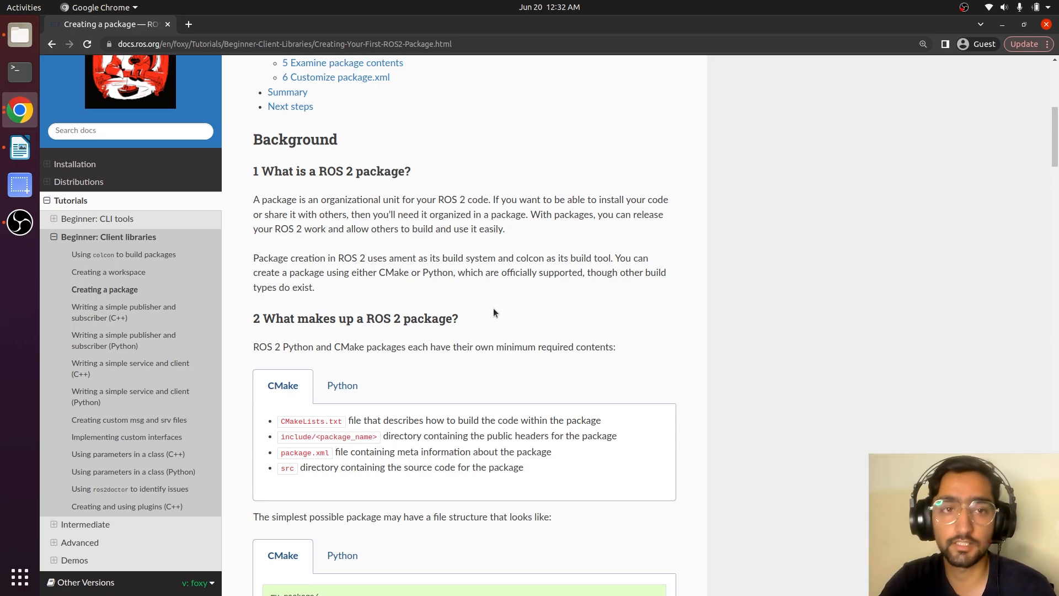
click(20, 72)
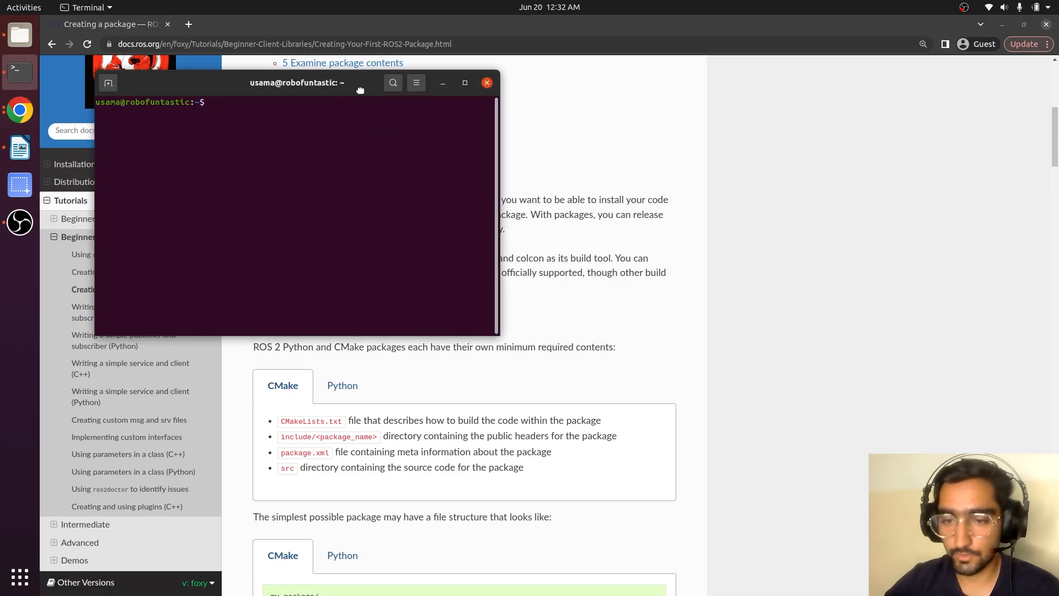
click(19, 35)
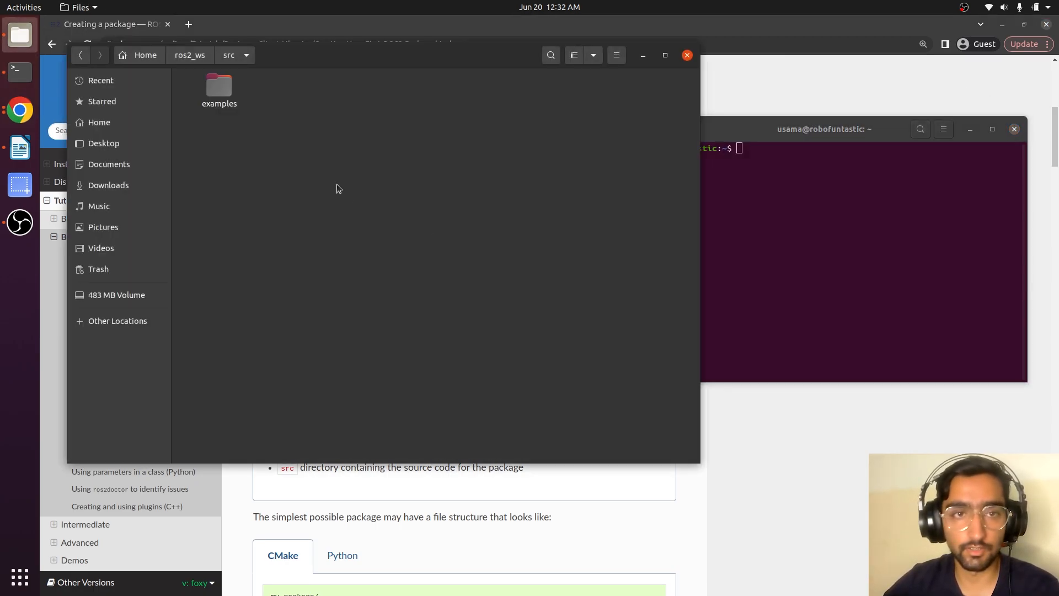
mouse_move(243, 154)
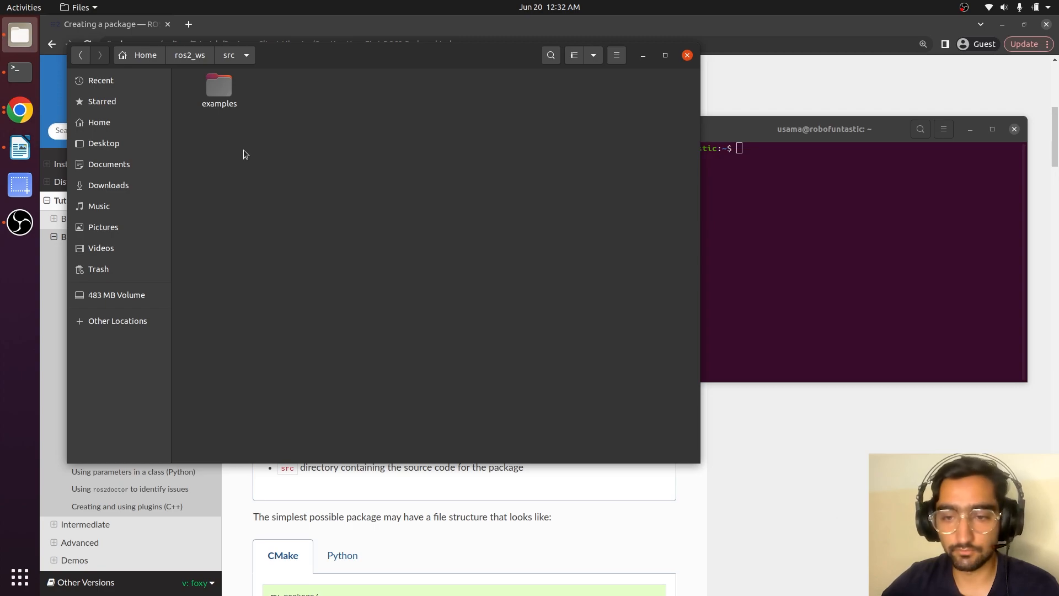
click(219, 86)
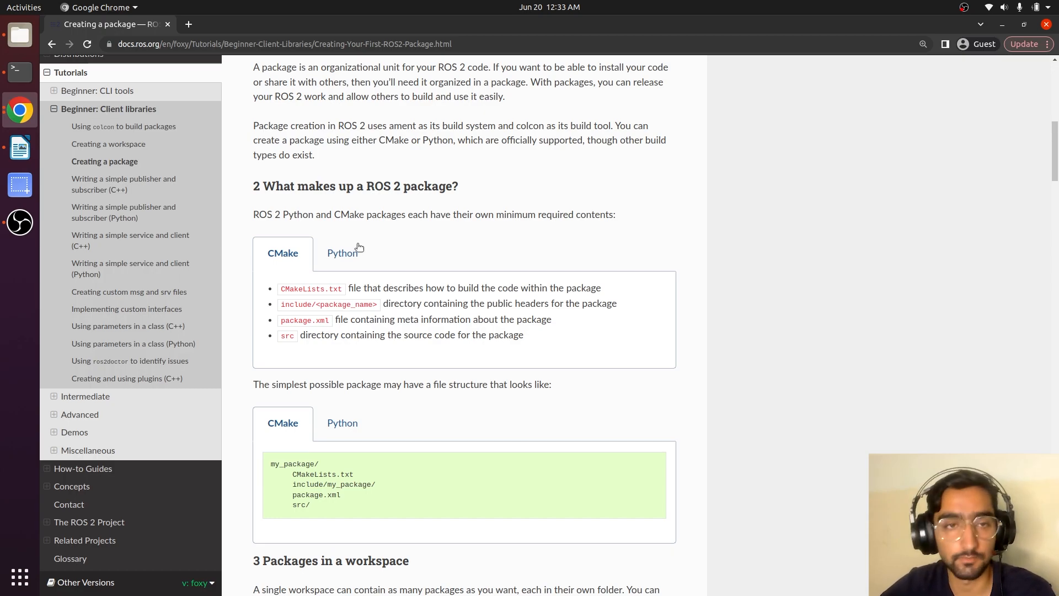
click(342, 253)
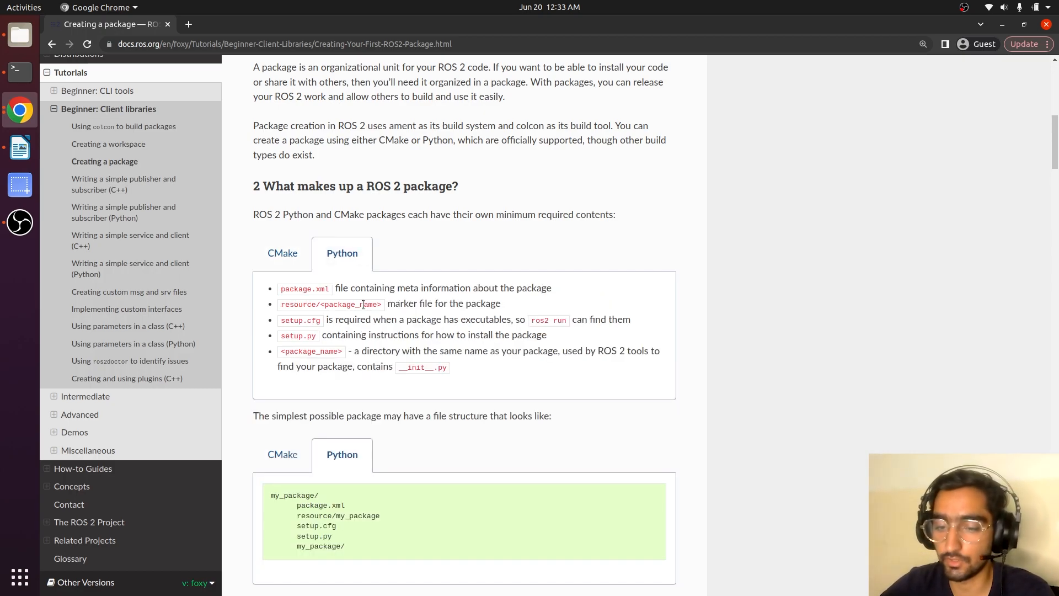
click(283, 252)
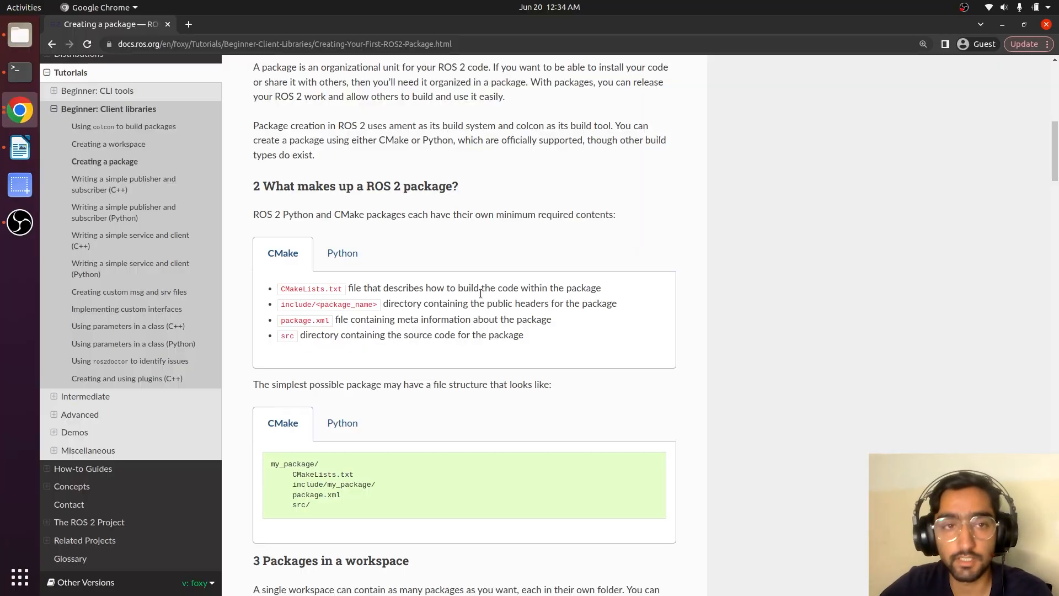
mouse_move(414, 289)
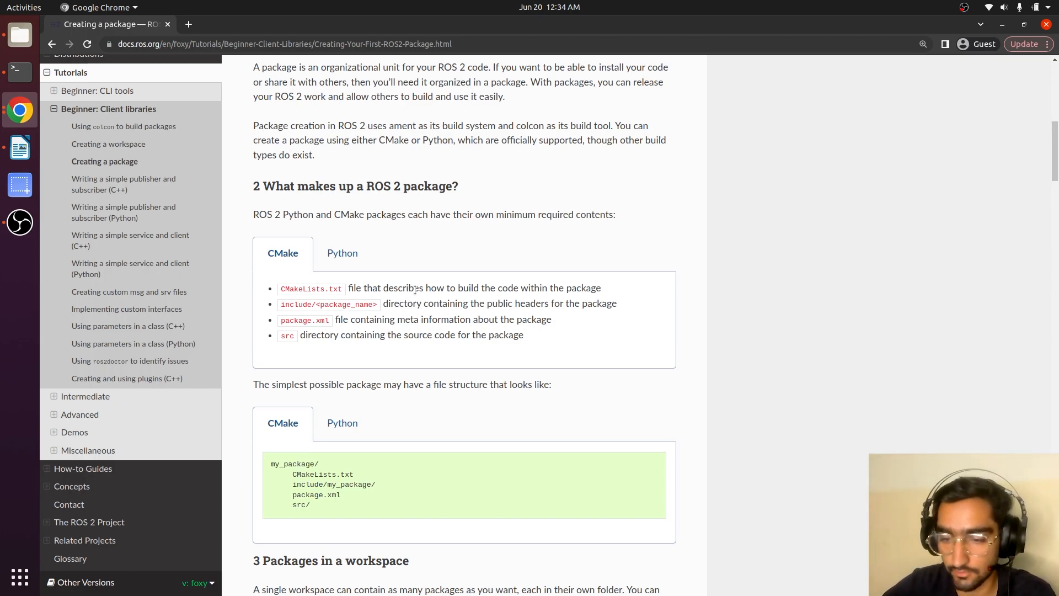
mouse_move(309, 307)
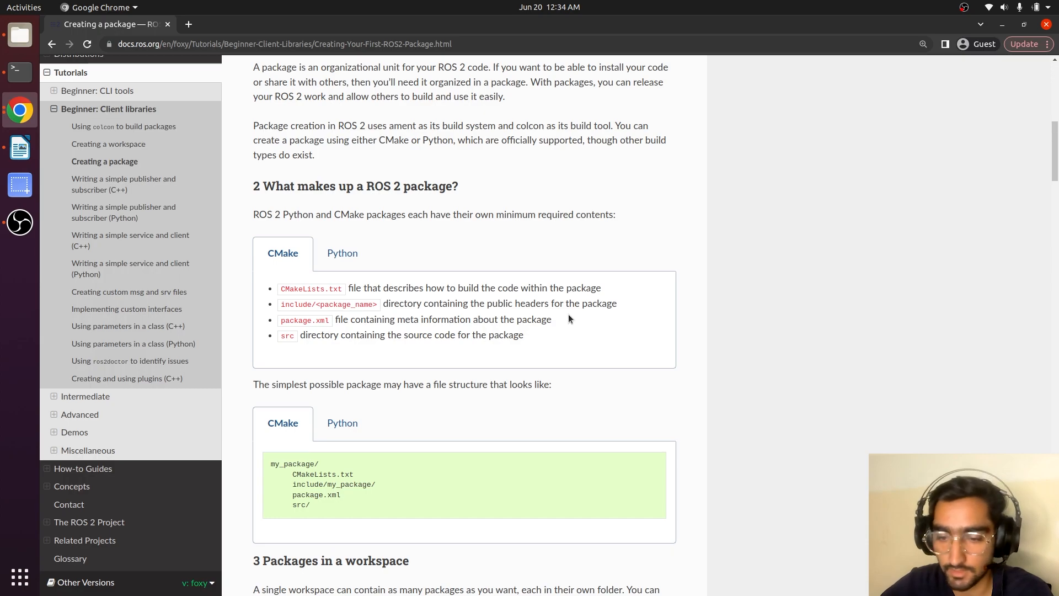
mouse_move(318, 366)
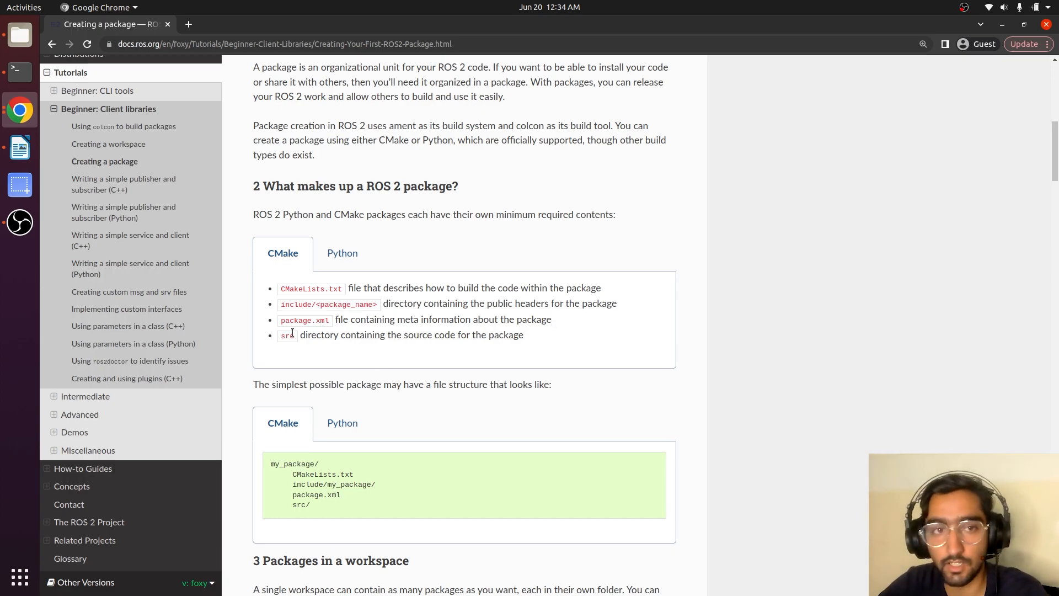
Review the example workspace layout, noting cpp_package_1, src and py_package_1
scroll(down, 3)
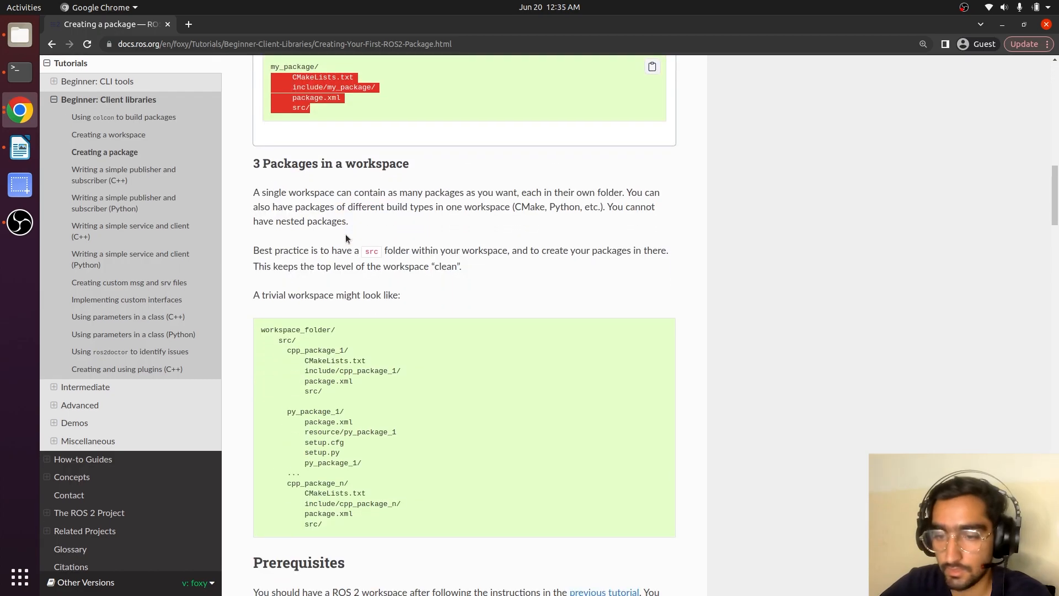
scroll(down, 3)
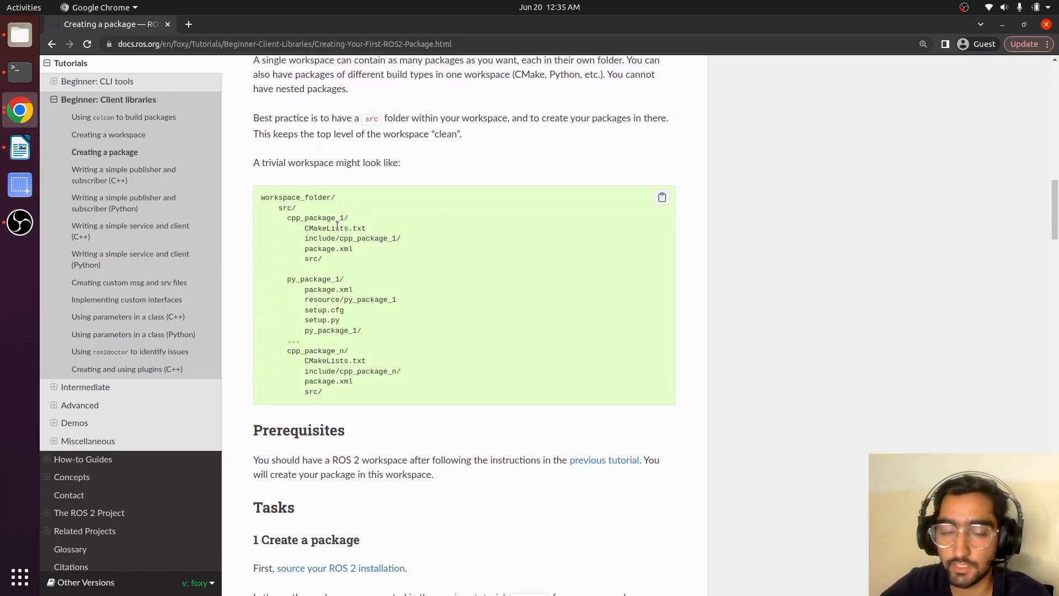
double_click(297, 198)
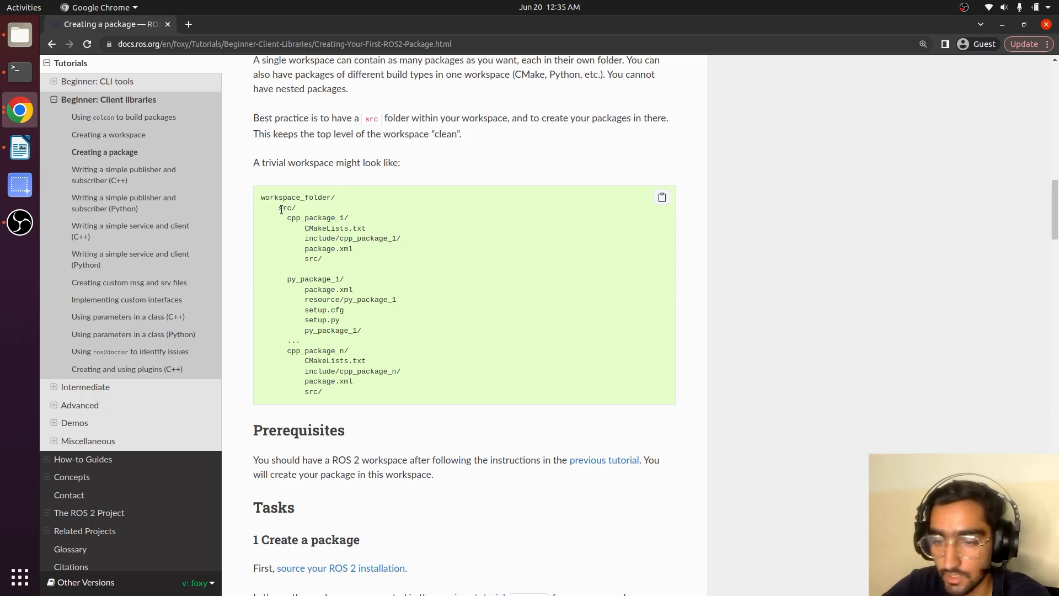
double_click(284, 208)
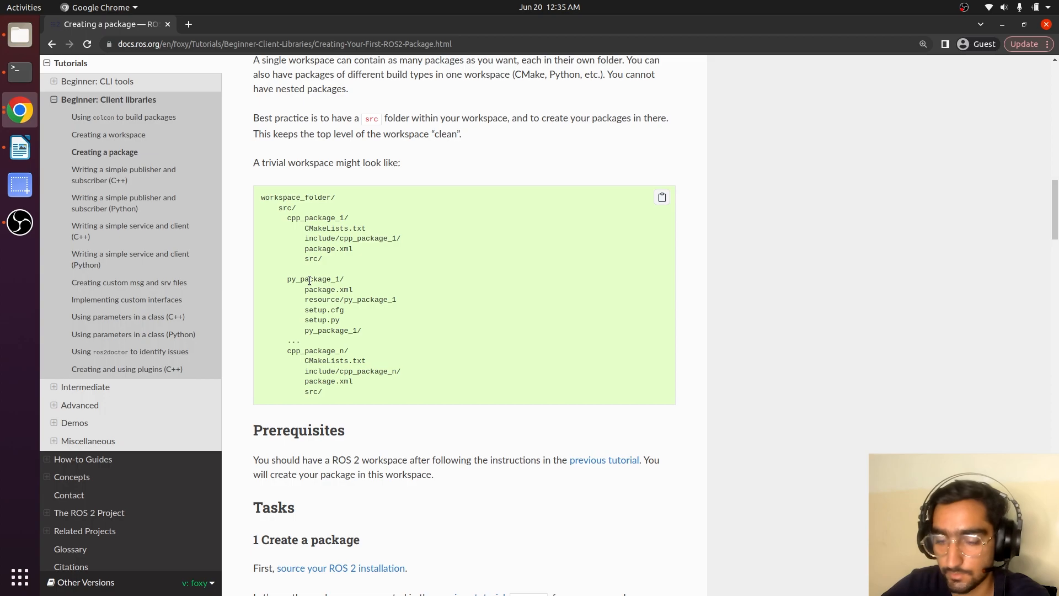
double_click(313, 351)
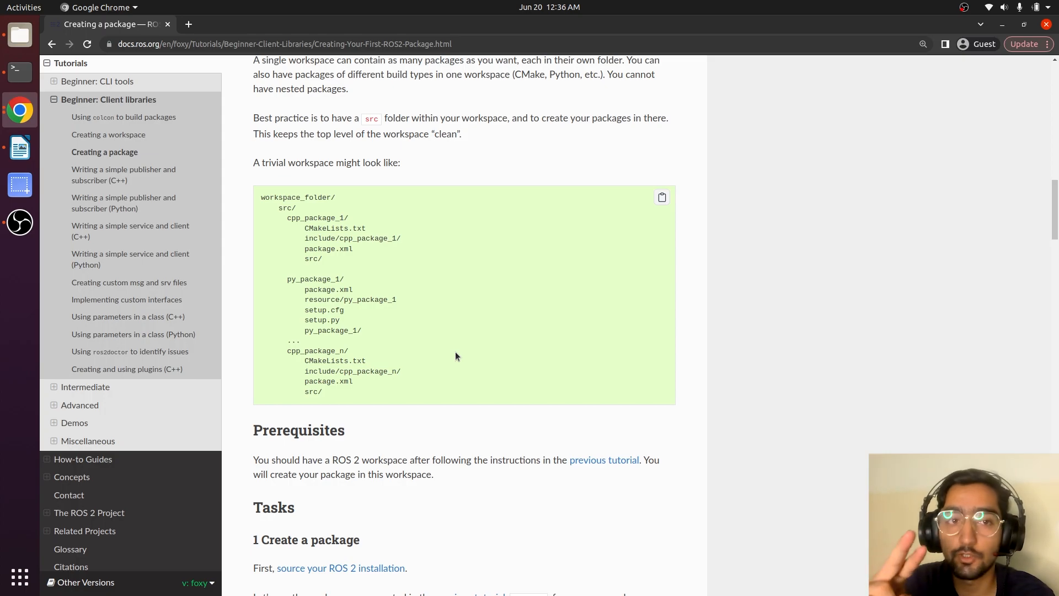
scroll(down, 3)
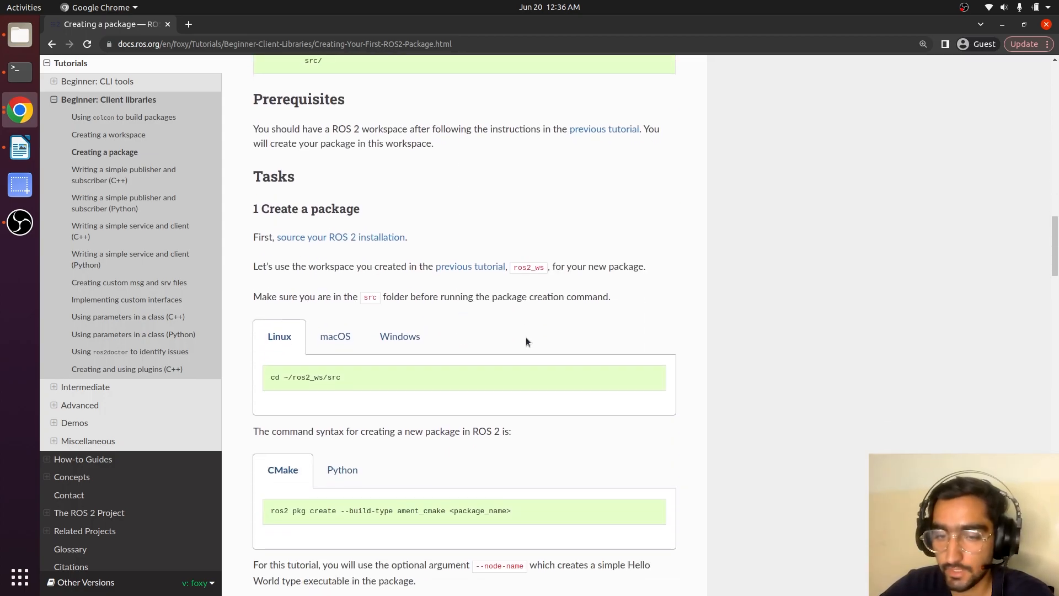
scroll(down, 3)
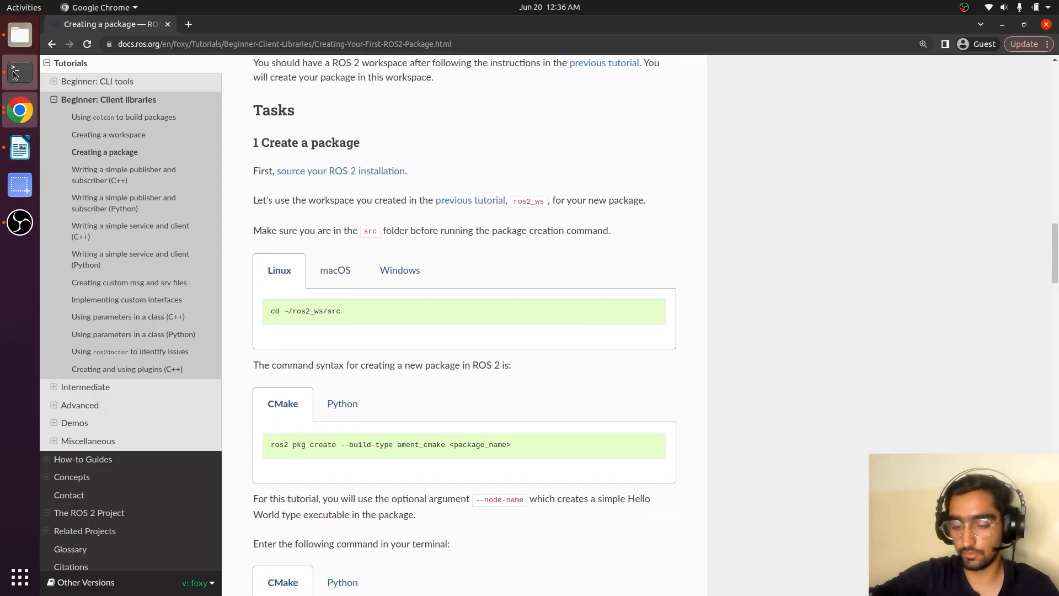
Change into ros2_ws/src in the terminal, with the pkg create command in view
click(18, 73)
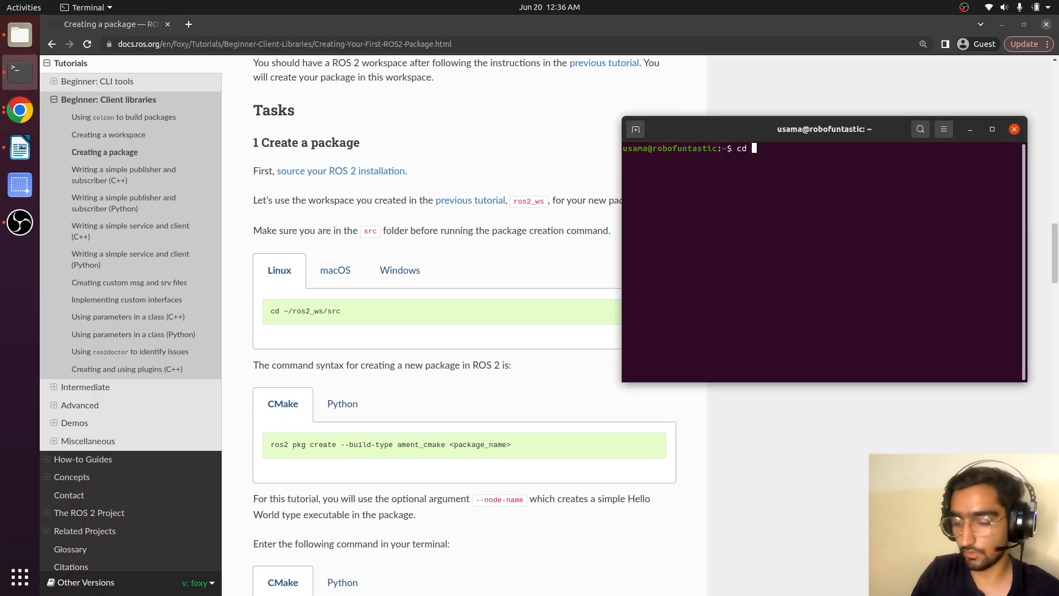
text(ros2_ws/)
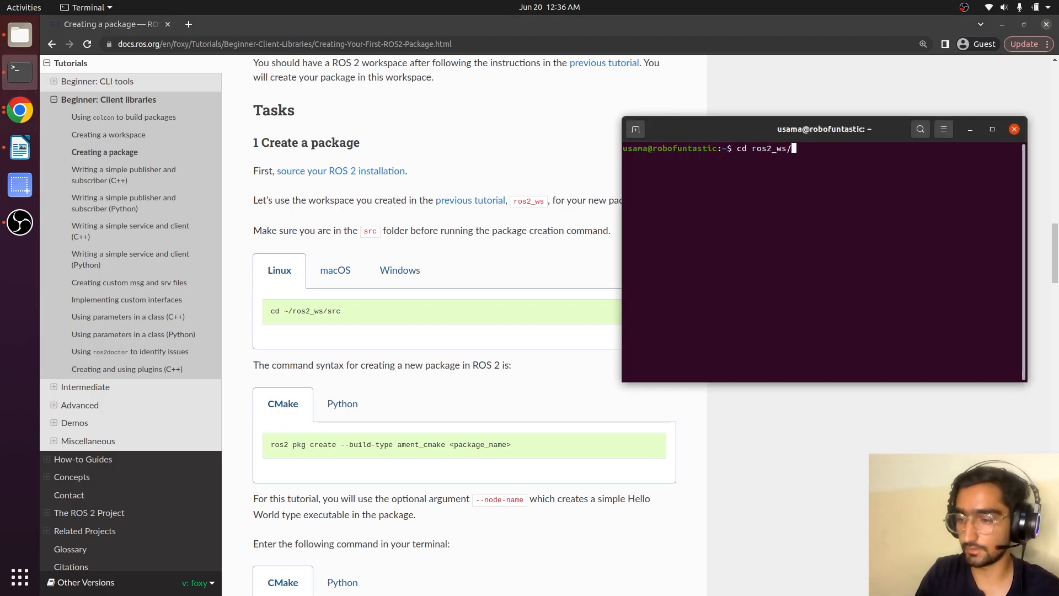
text(src/)
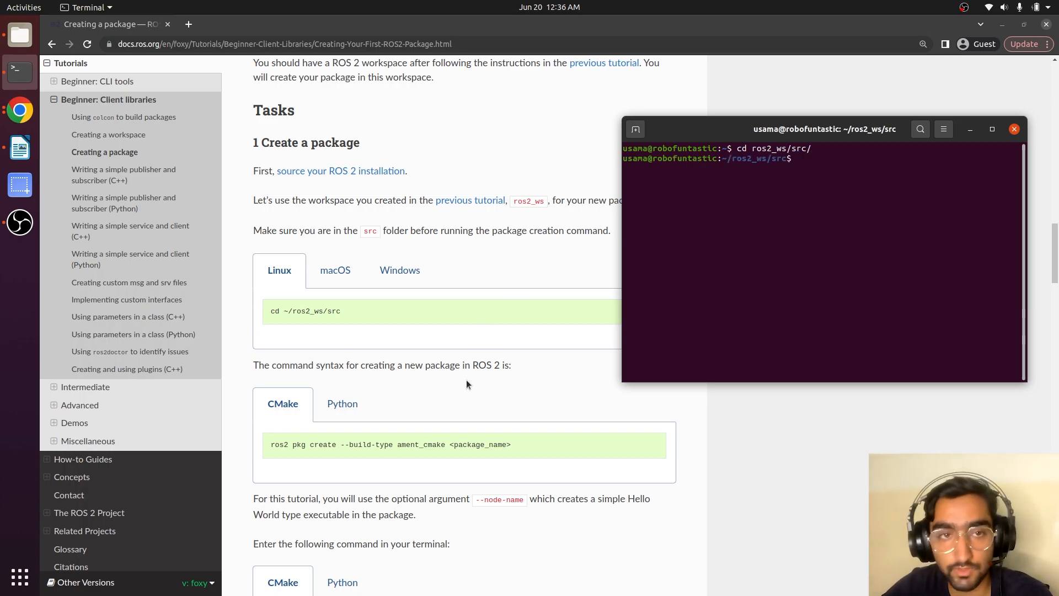
scroll(down, 3)
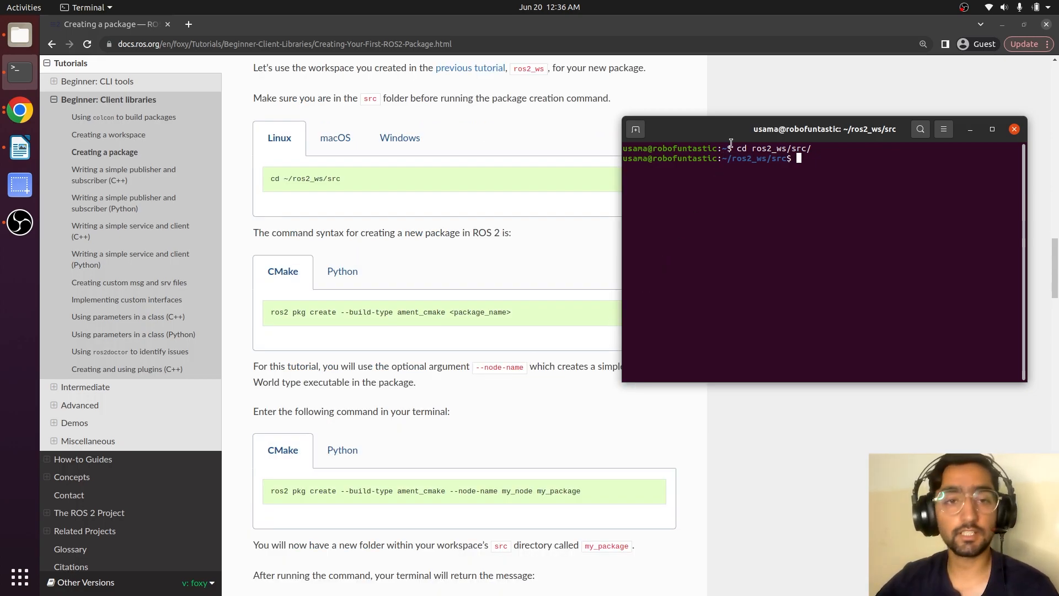
drag(825, 129, 883, 116)
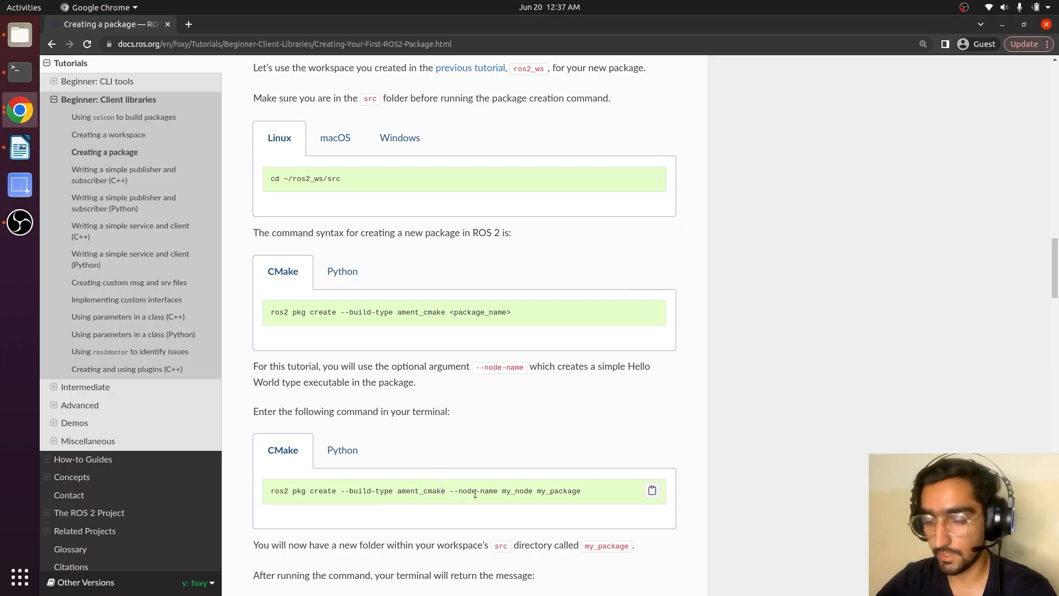
Run ros2 pkg create --build-type ament_cmake --node-name my_node turtlesimbot
double_click(278, 490)
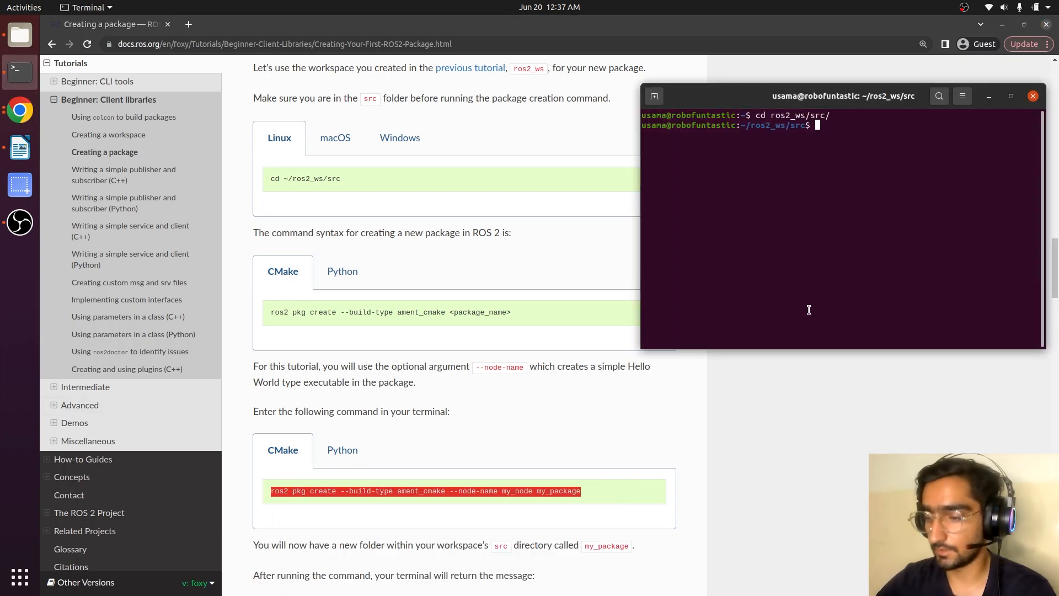
text(ros2 pkg create --build-type ament_cmake --node-name my_node my_package)
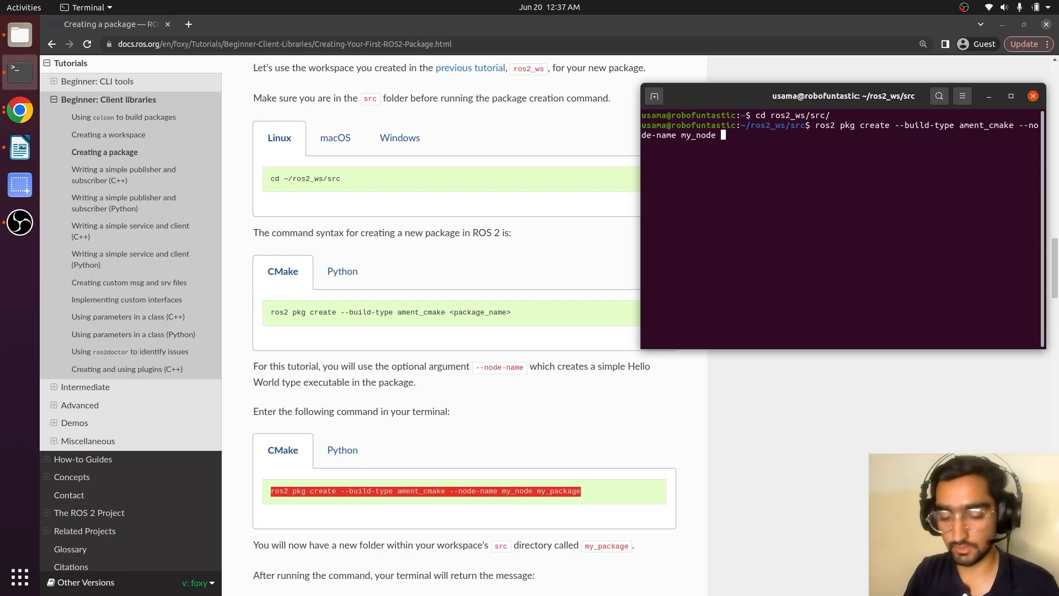
text(turtlesimbot)
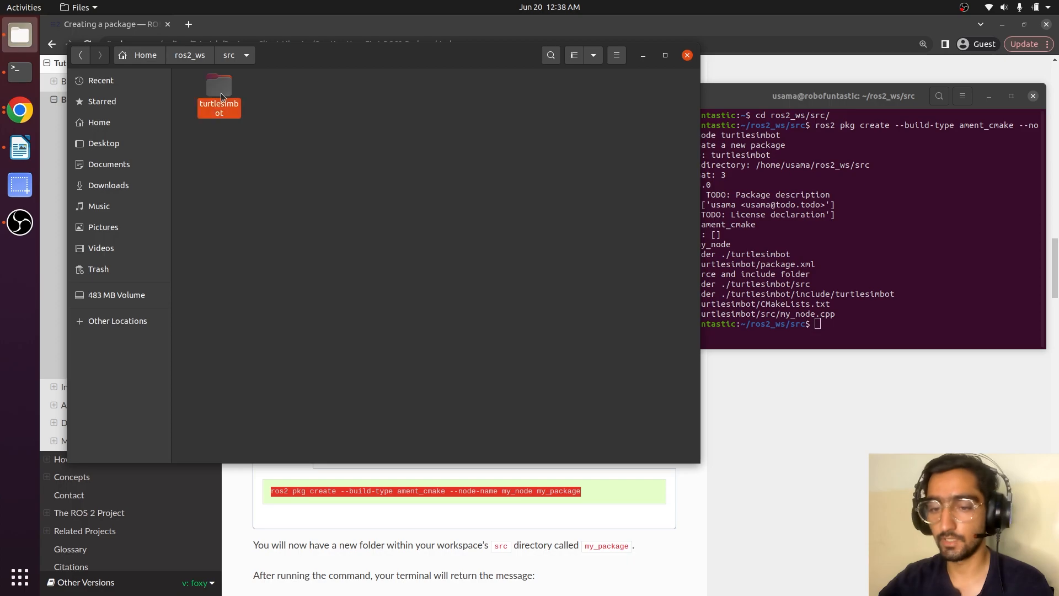
Return to the ROS 2 tutorial page after seeing turtlesimbot in src
click(218, 92)
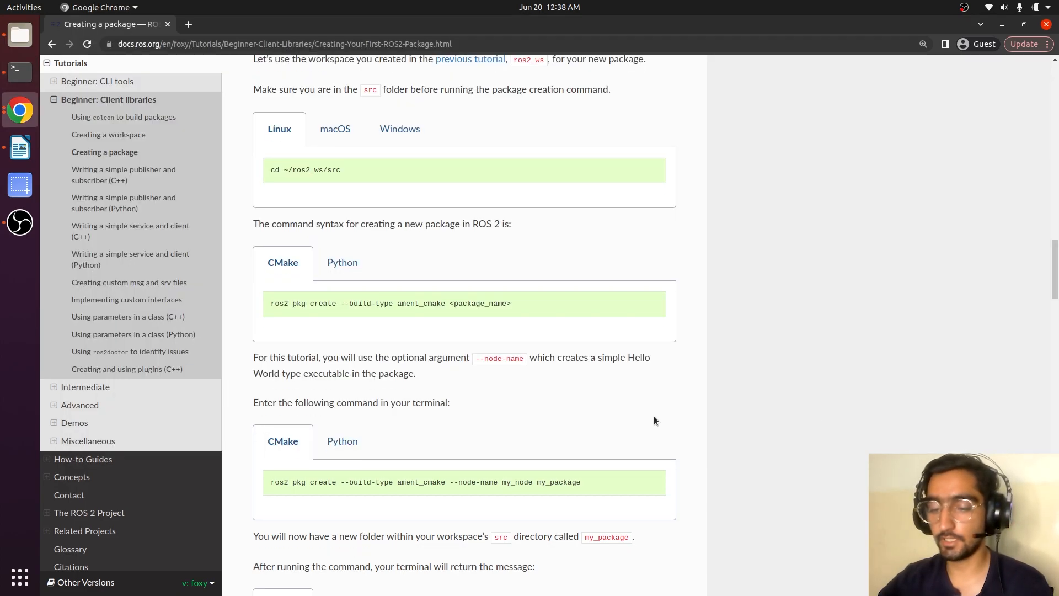
Scroll to the Build a package and Source the setup file sections
scroll(down, 3)
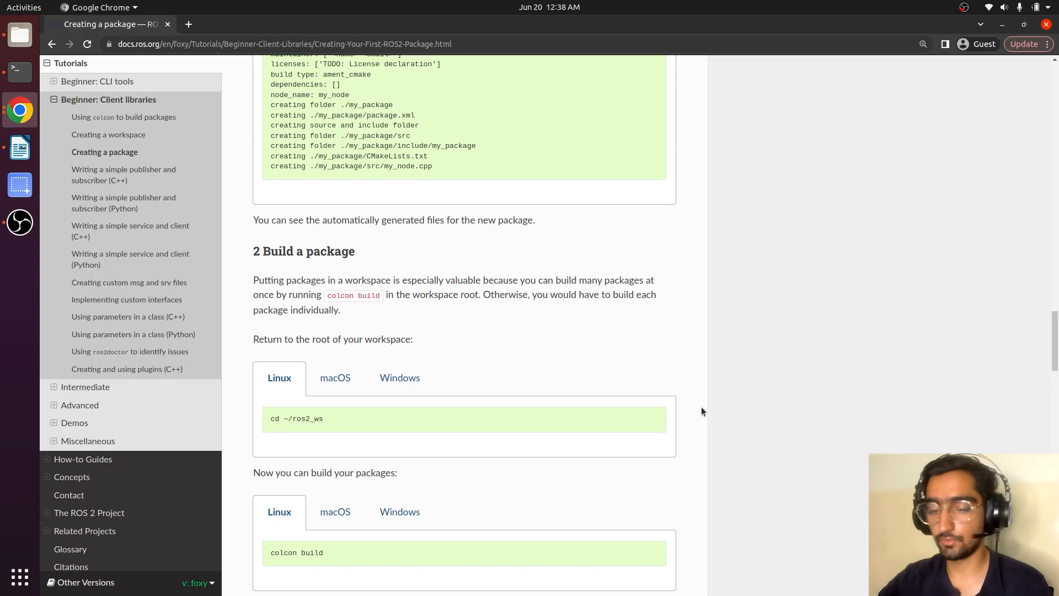
scroll(down, 3)
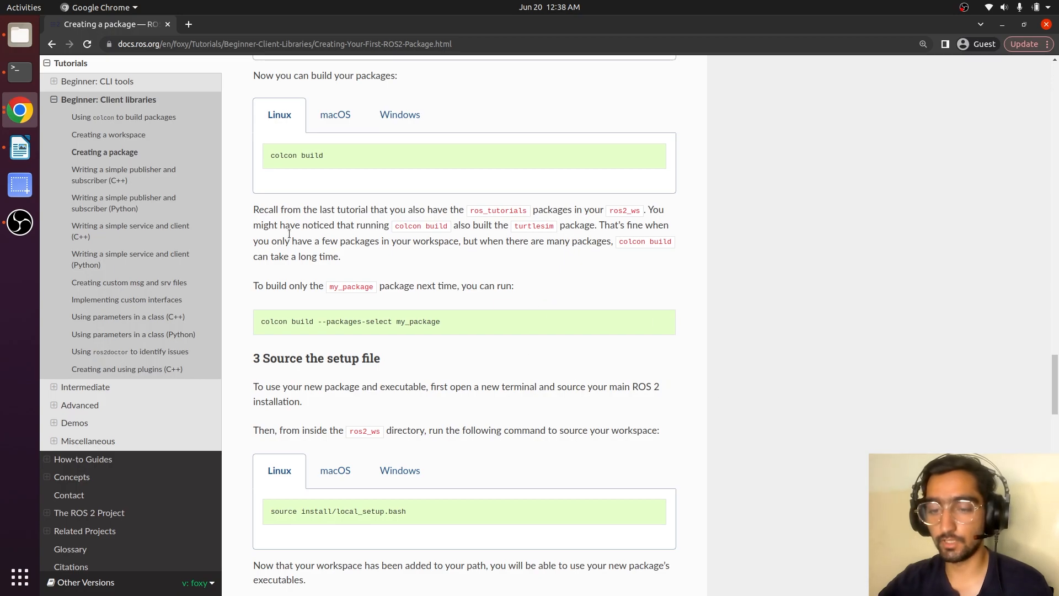
mouse_move(304, 154)
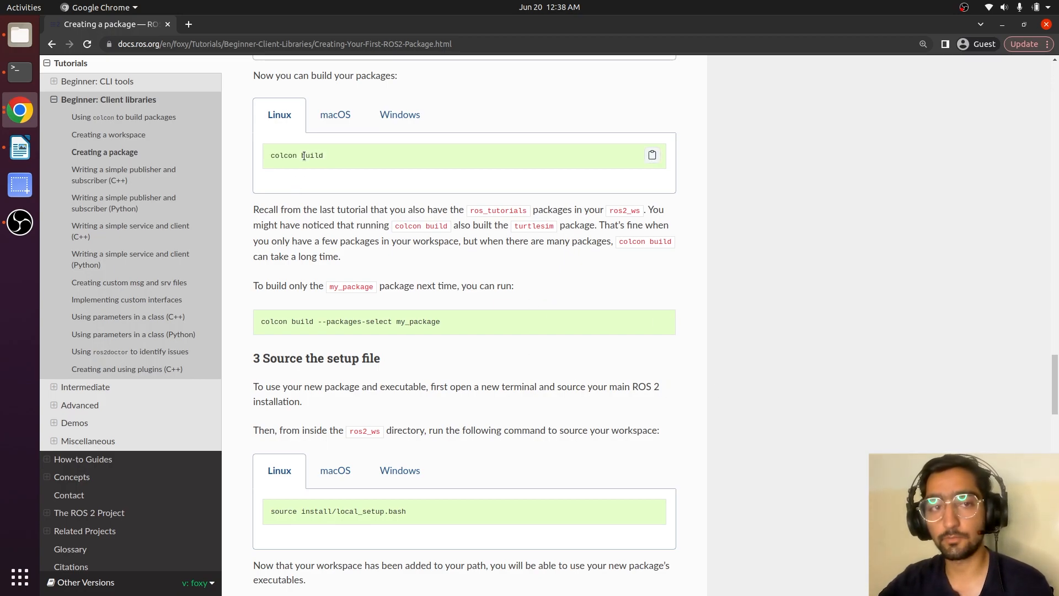
mouse_move(5, 86)
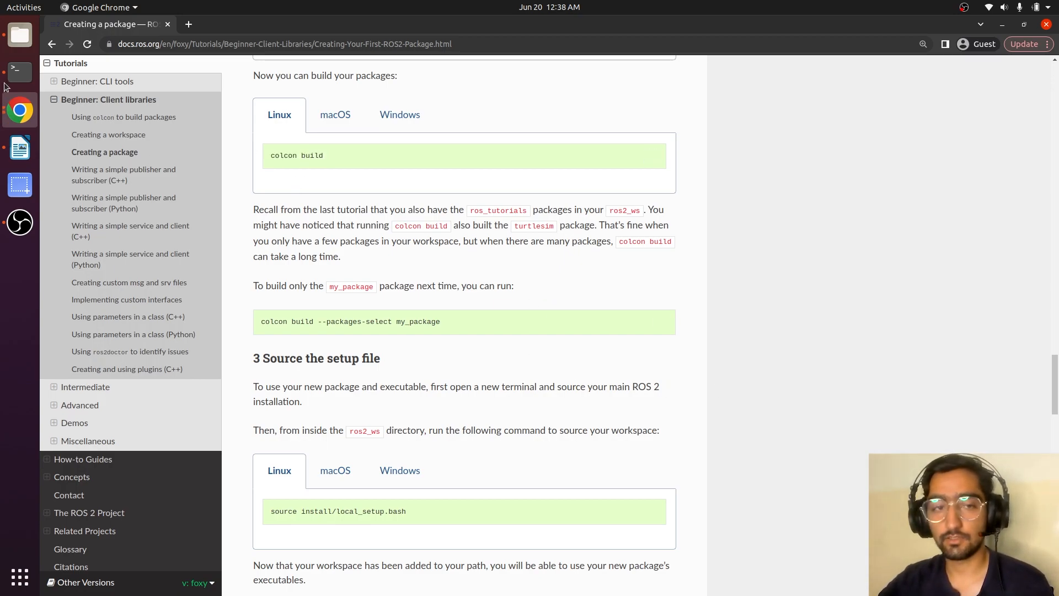
mouse_move(20, 34)
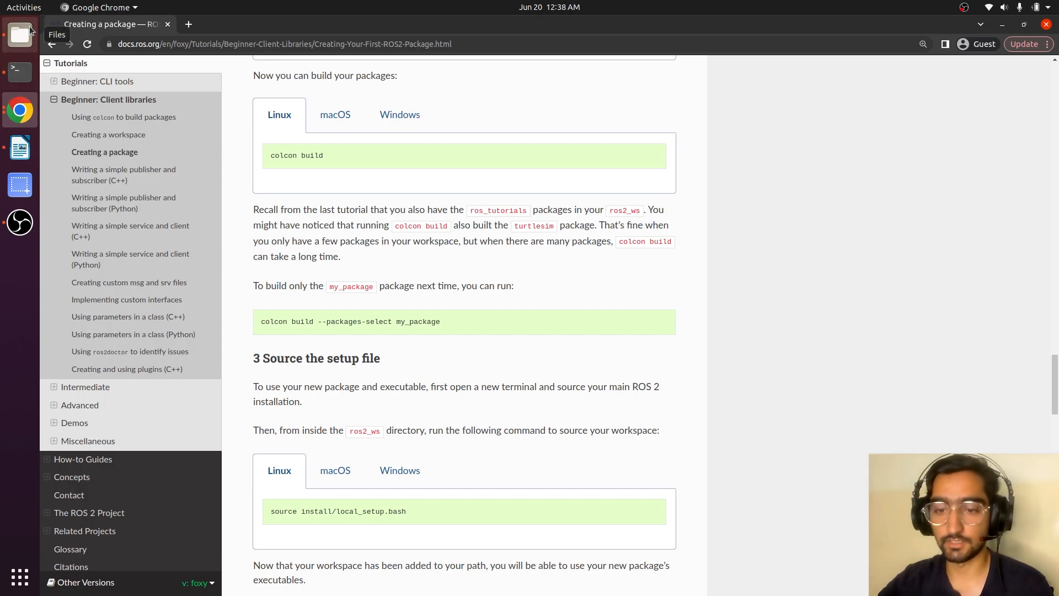
From the ros2_ws root, run colcon build --symlink-install to build turtlesimbot
click(20, 35)
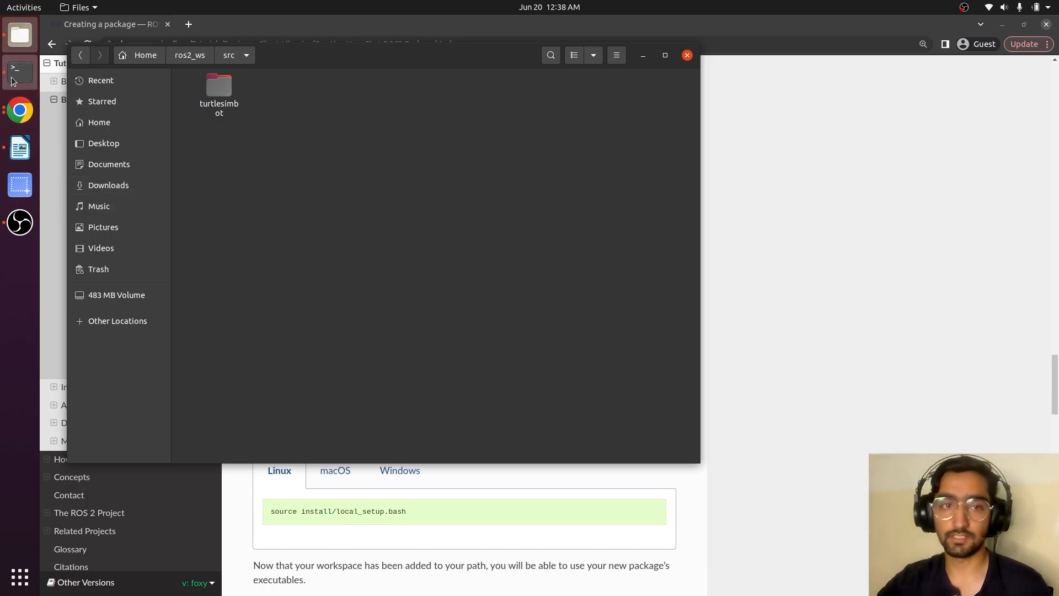
click(20, 70)
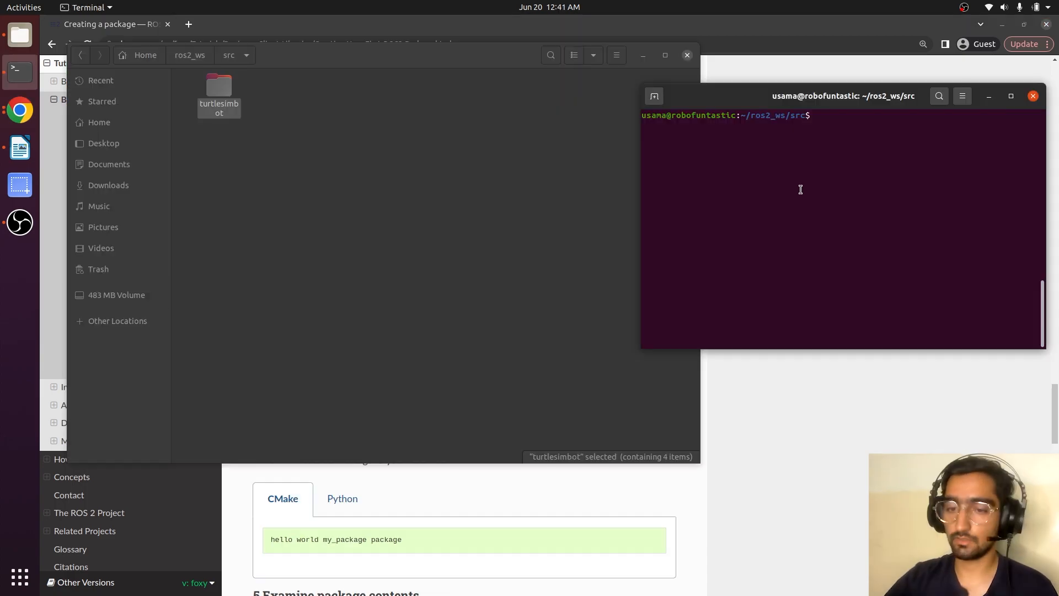
text(cd ..)
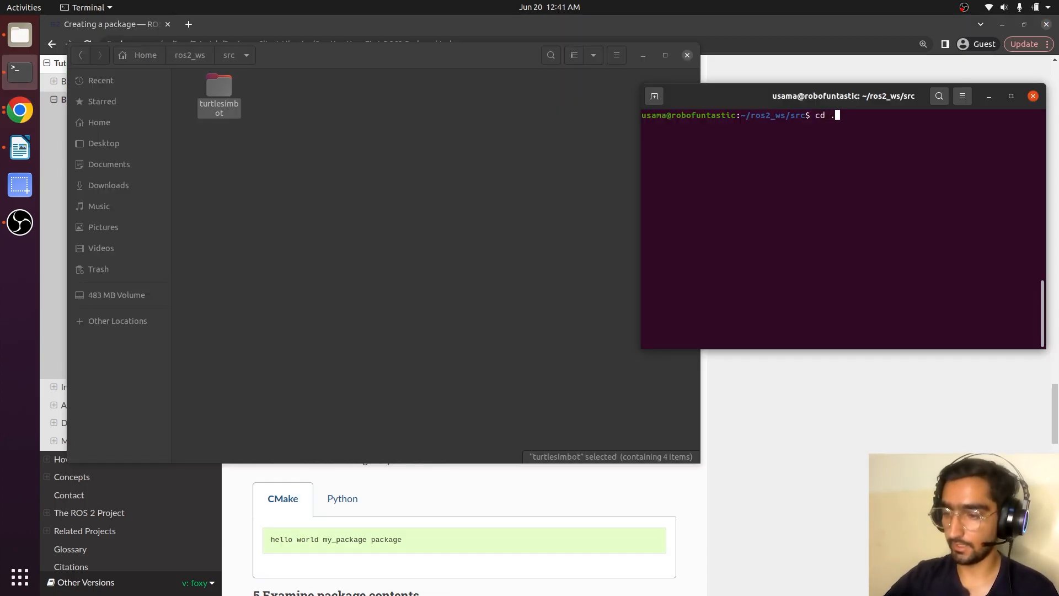
text(colcon)
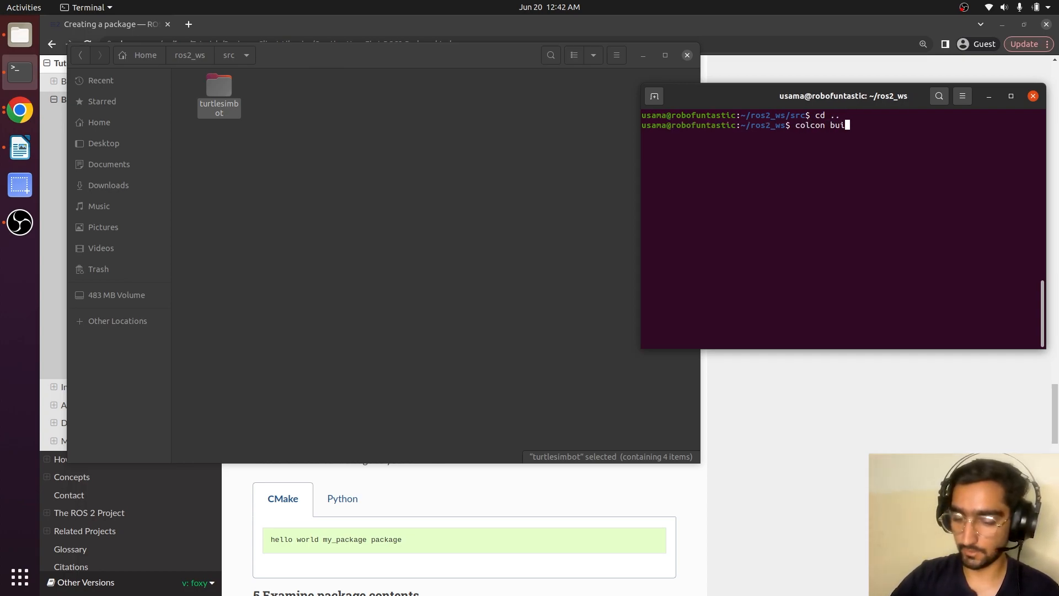
text(ld --symlink-)
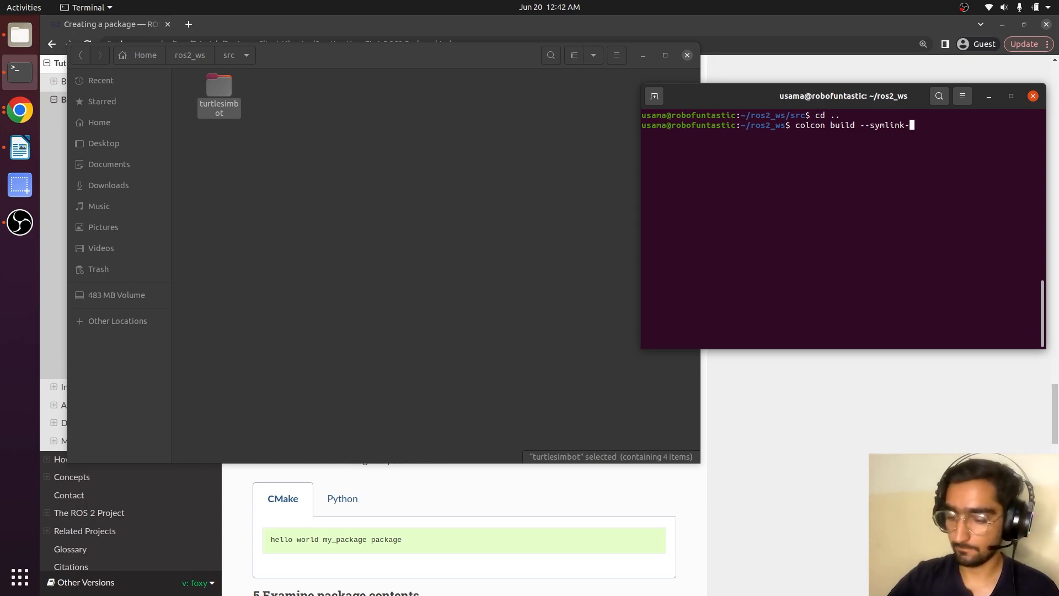
text(install)
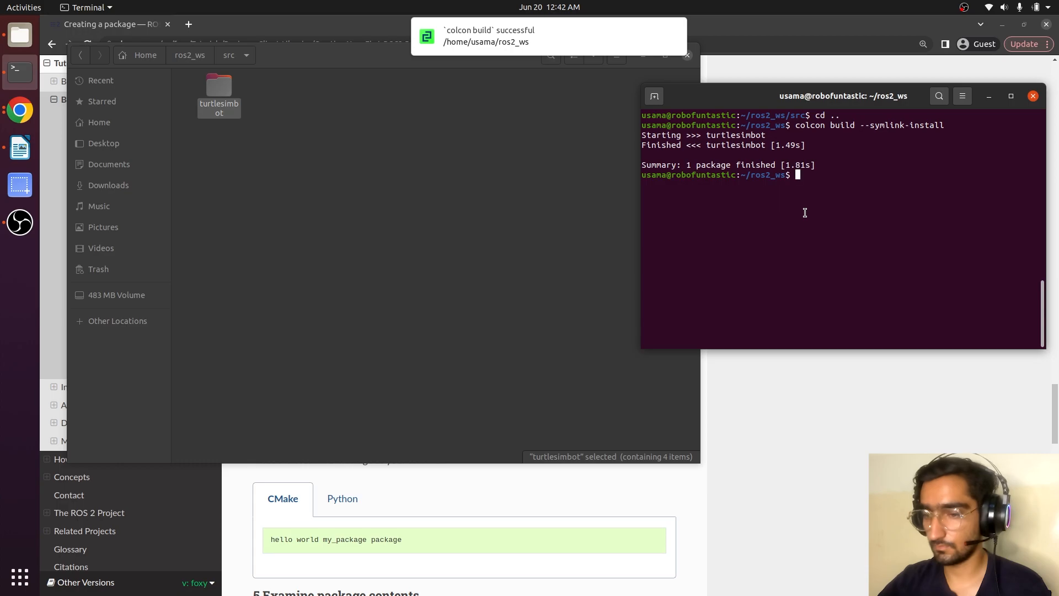
Source install/setup.bash and run ros2 run turtlesimbot my_node, printing hello world turtlesimbot package
text(source)
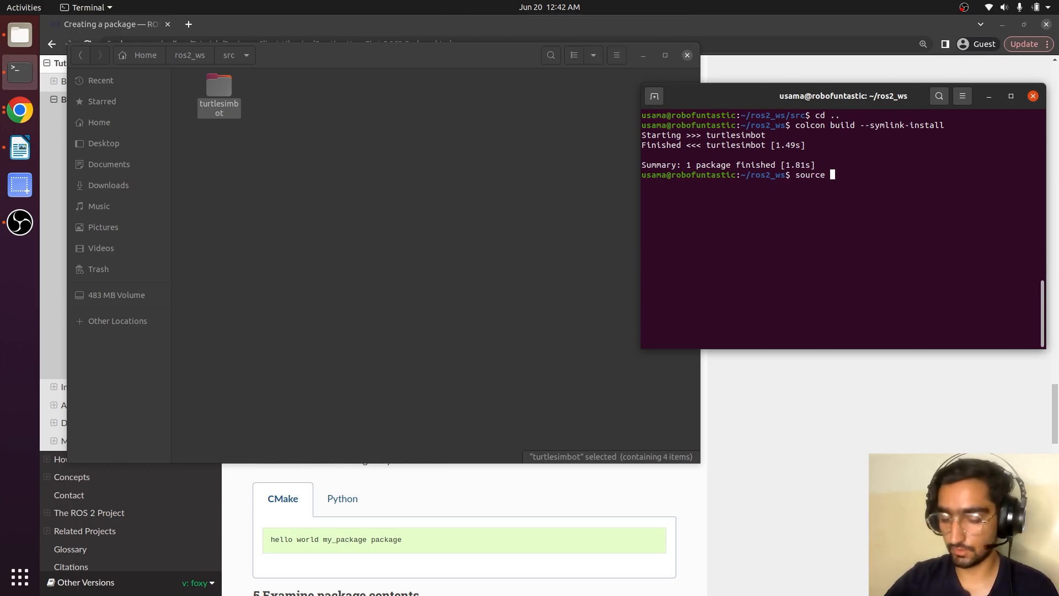
text(install/)
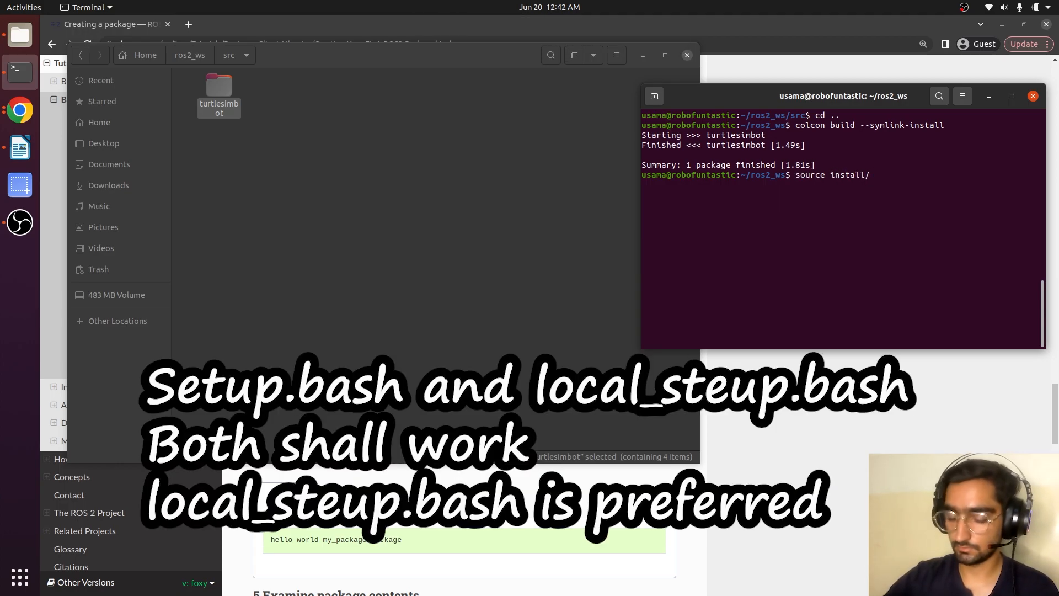
text(setup.bash)
text(r)
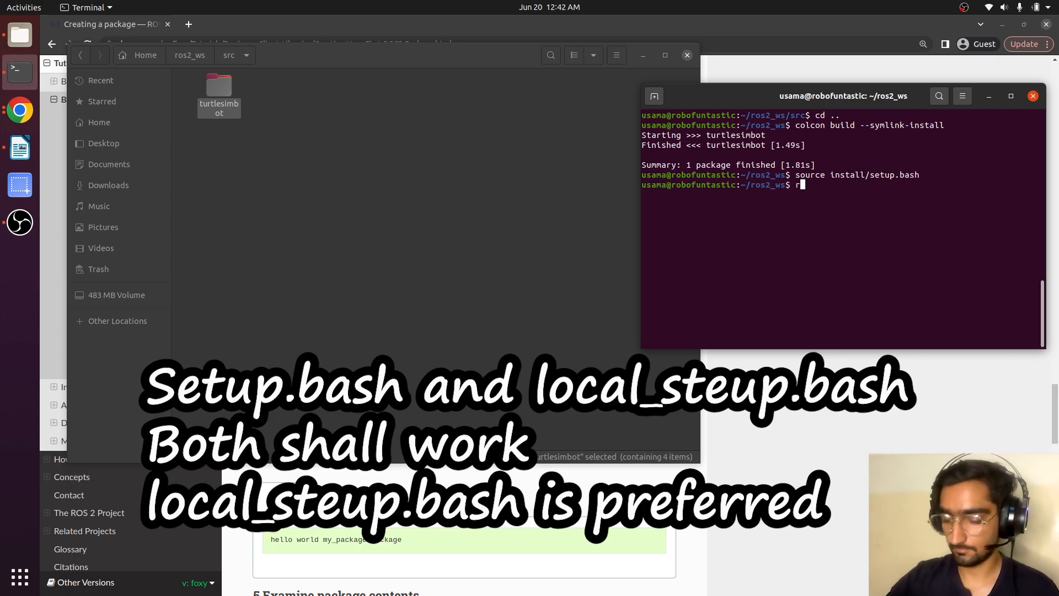
text(os2 ru)
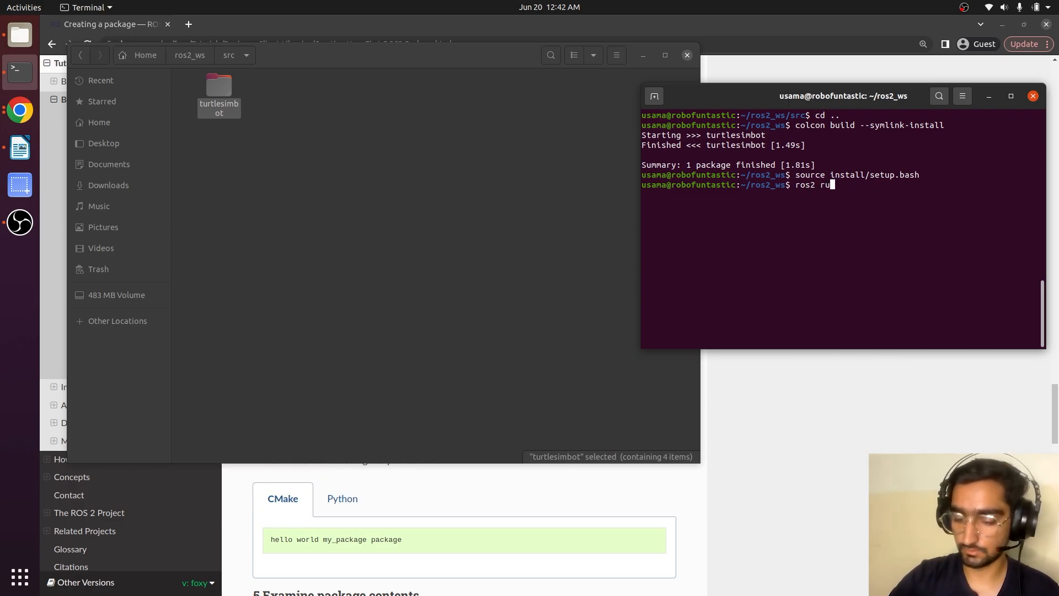
text(turtlesimb)
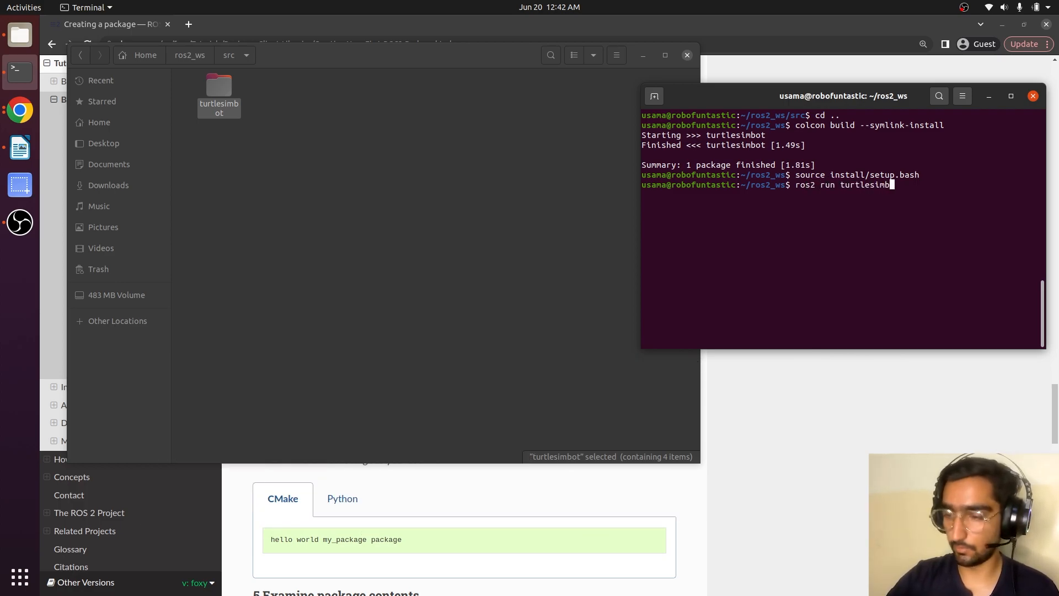
text(ot my_node)
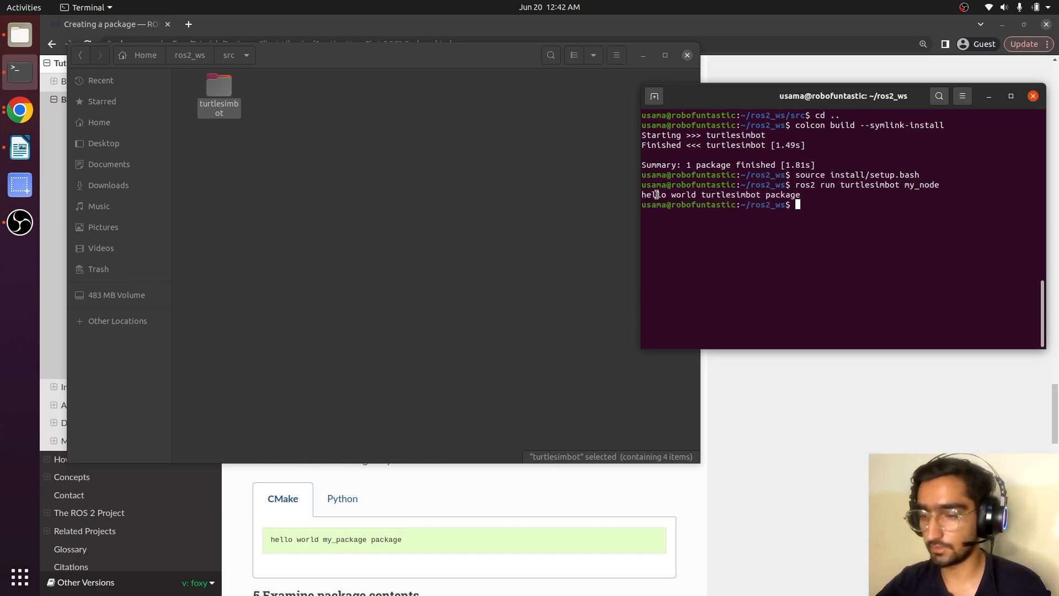
drag(669, 195, 801, 194)
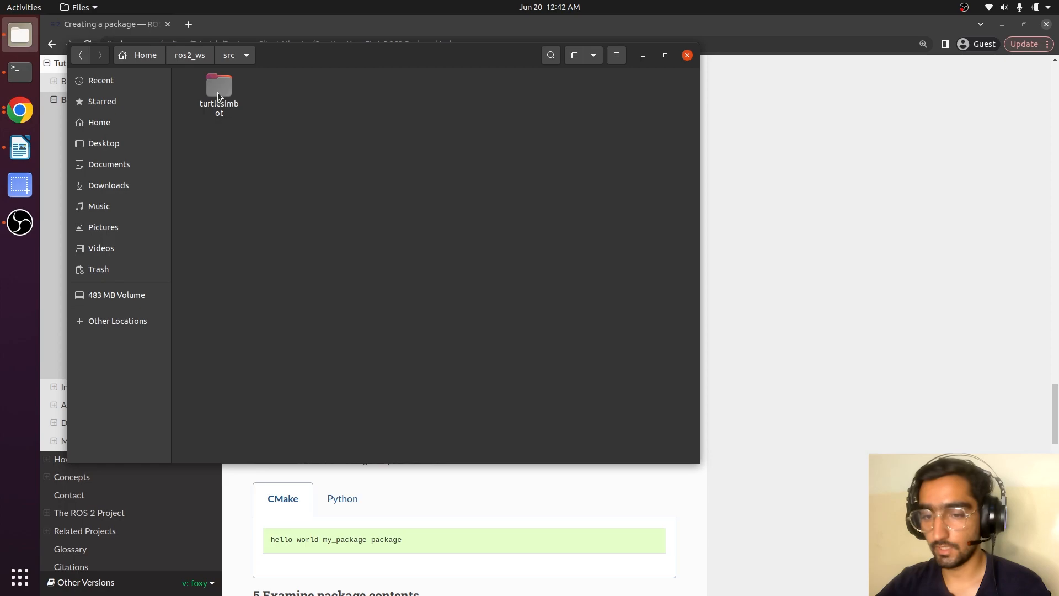
Browse turtlesimbot's include and src folders in Files, ending on src with my_node.cpp
double_click(218, 88)
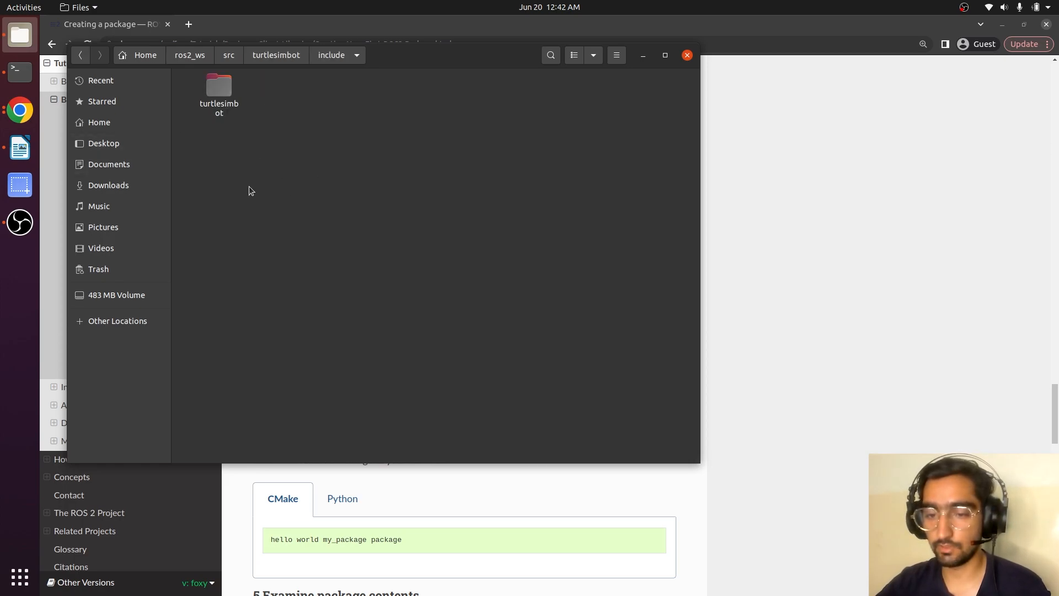
double_click(218, 89)
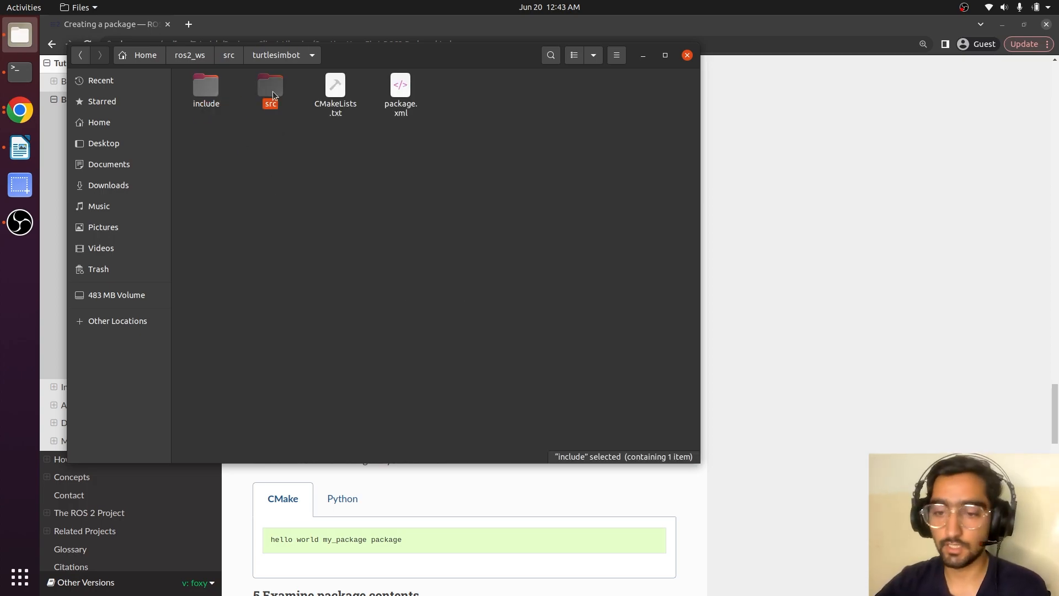
double_click(269, 90)
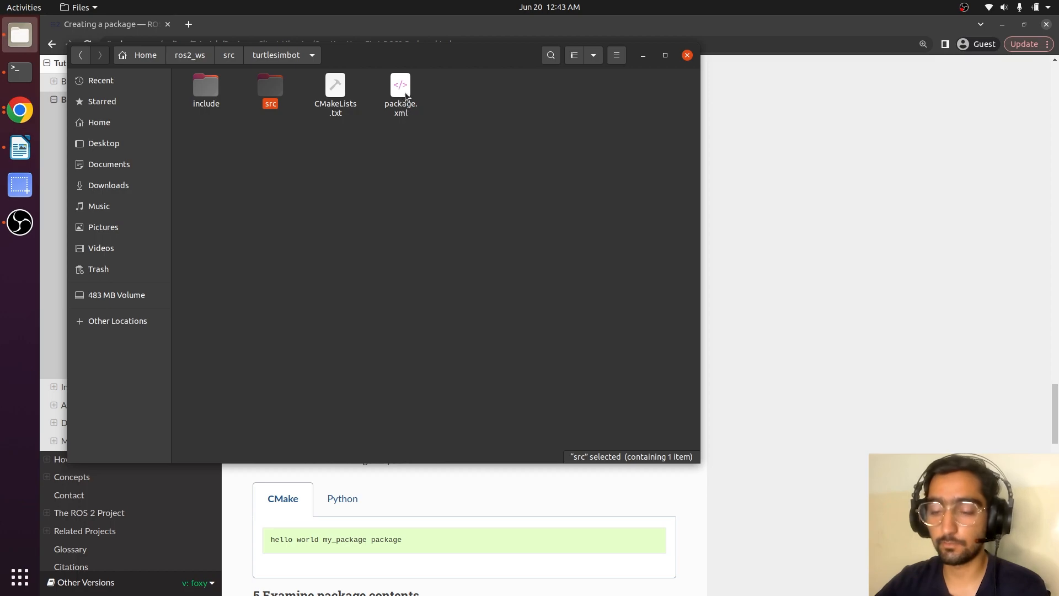
click(377, 236)
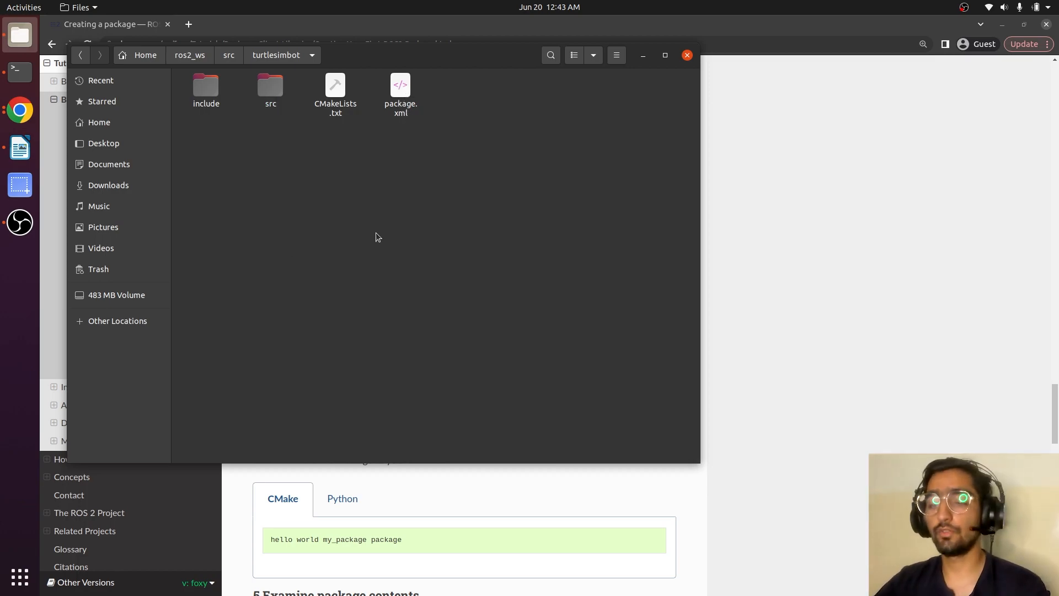
mouse_move(367, 188)
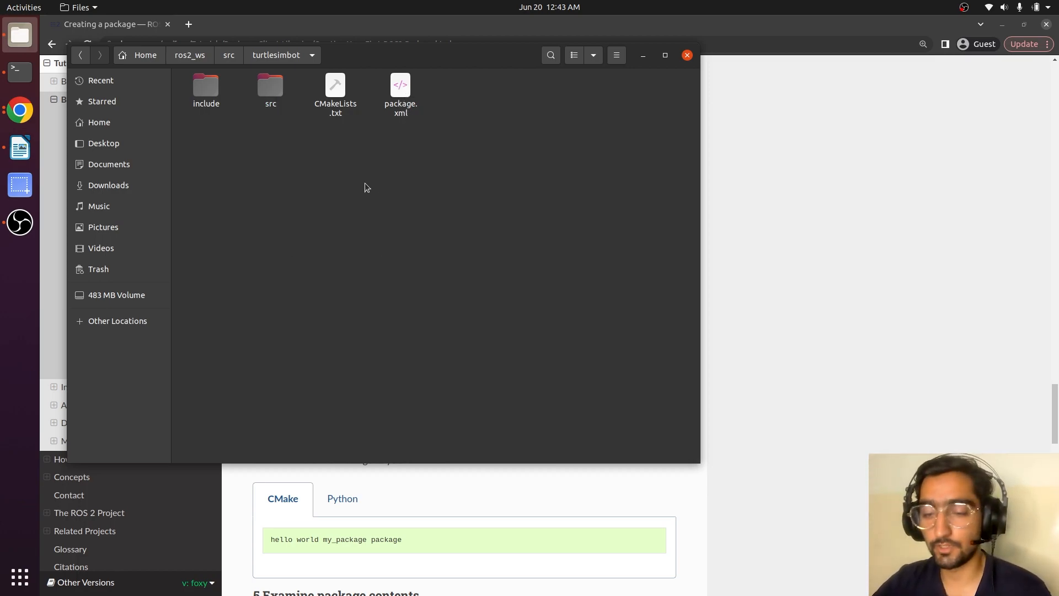
double_click(270, 88)
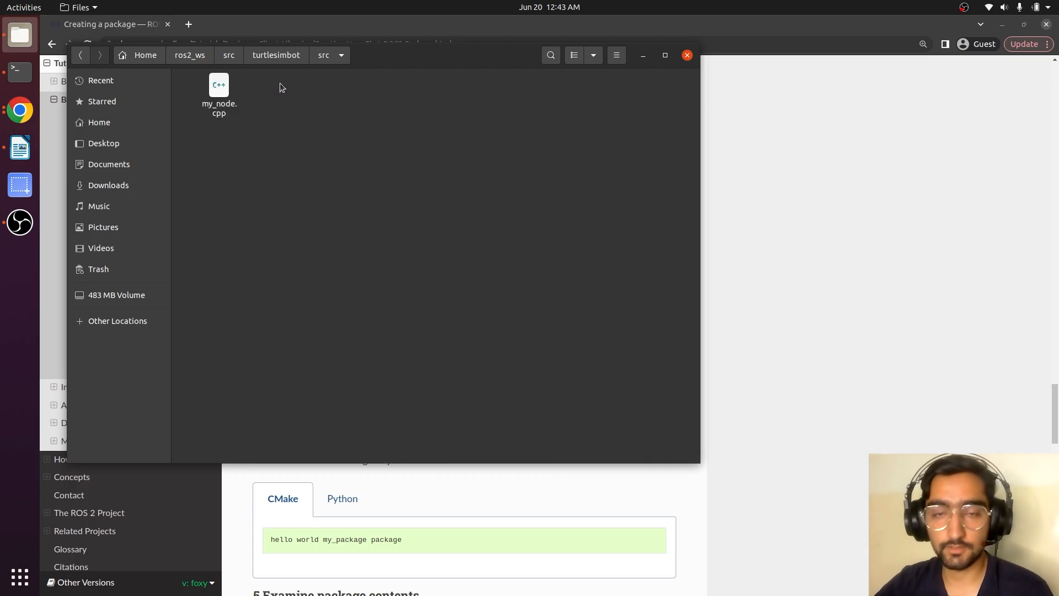
mouse_move(296, 137)
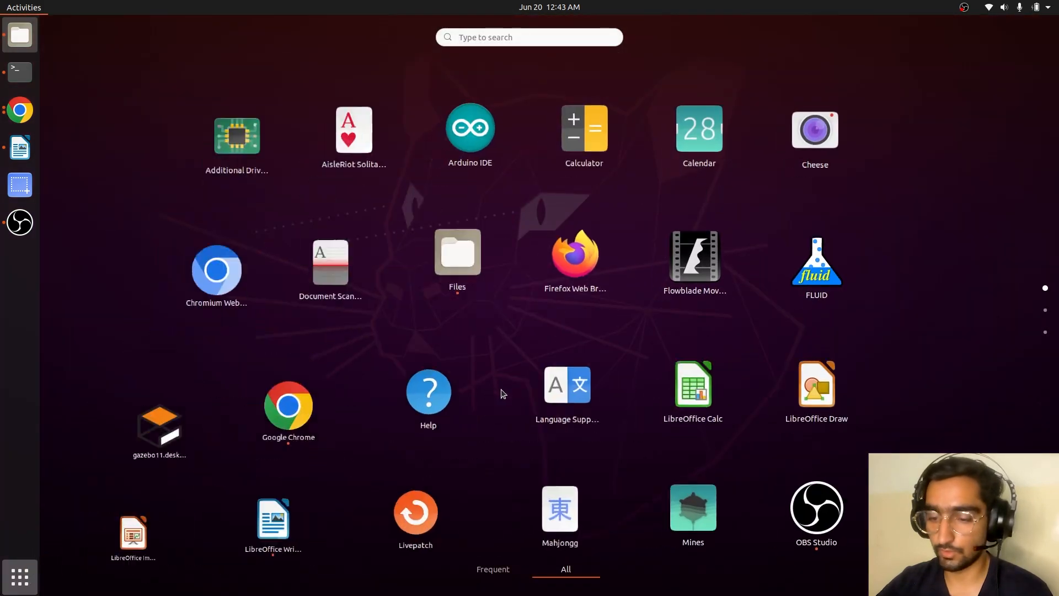
Search Ubuntu Software for 'code' and confirm Visual Studio Code is installed, then close it
scroll(down, 3)
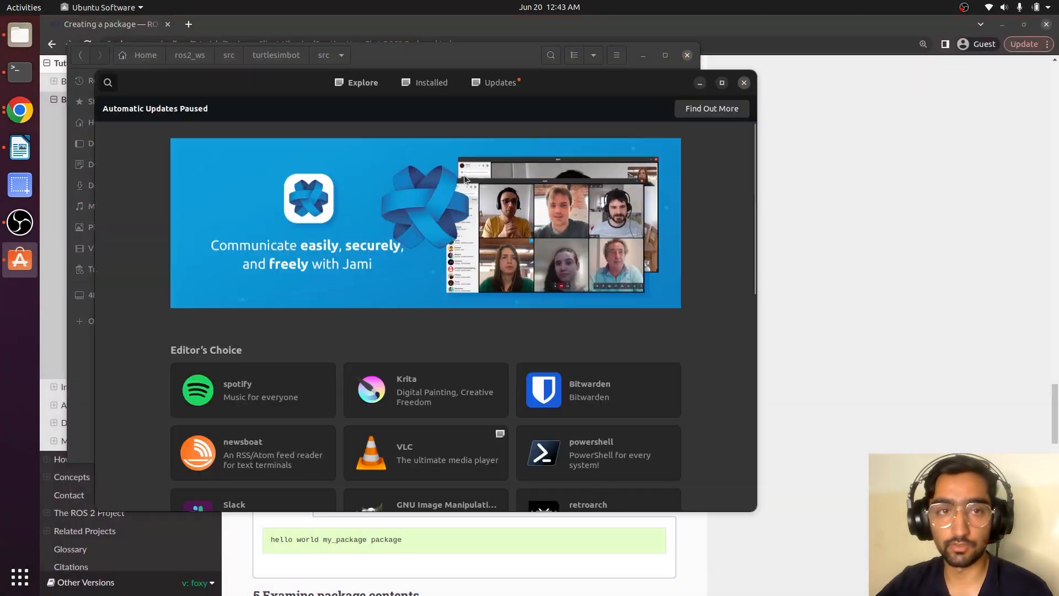
click(107, 83)
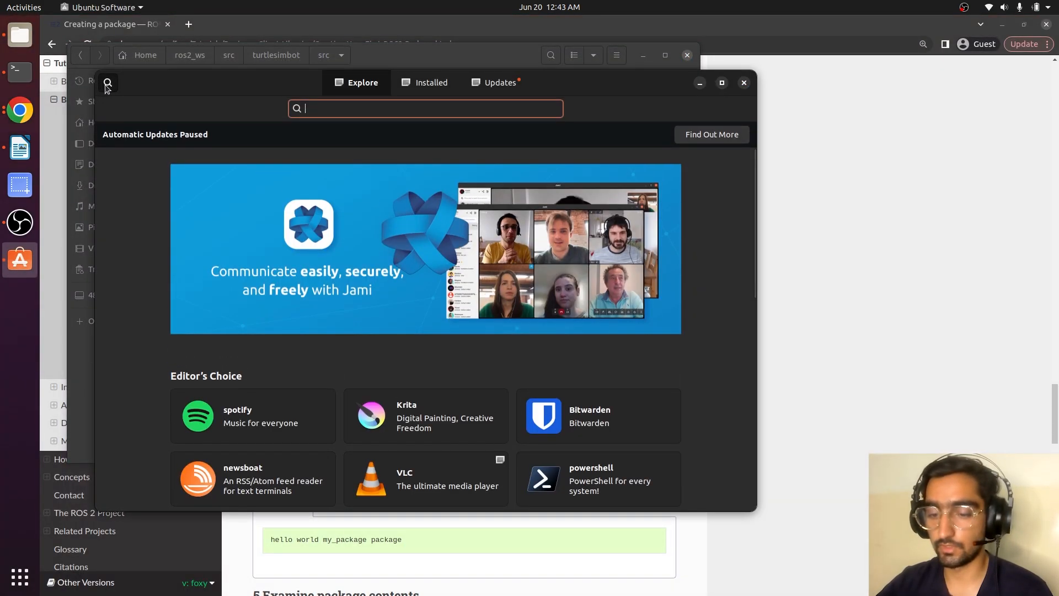
text(code)
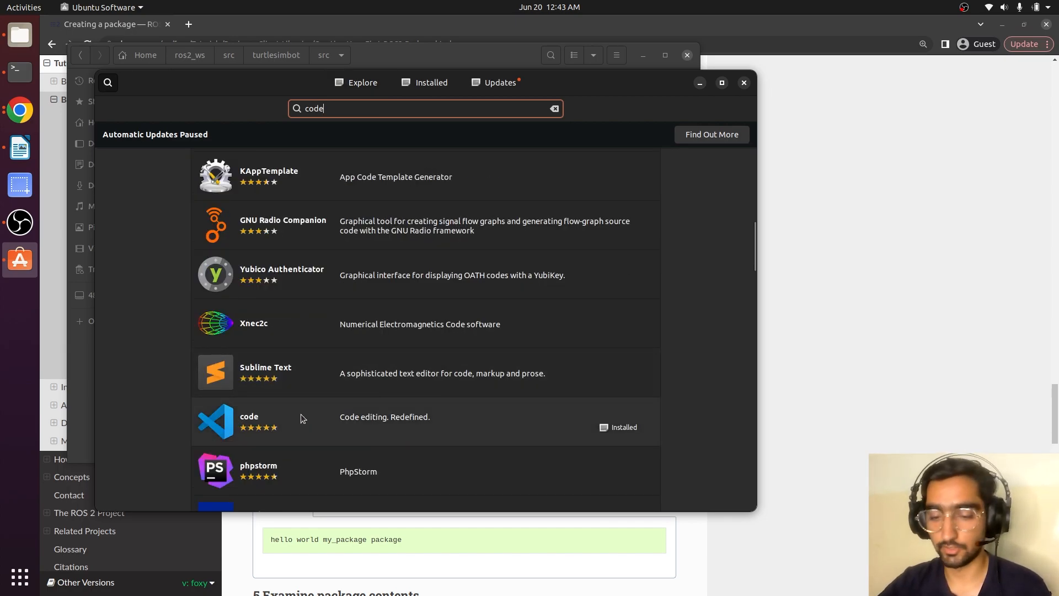
click(250, 416)
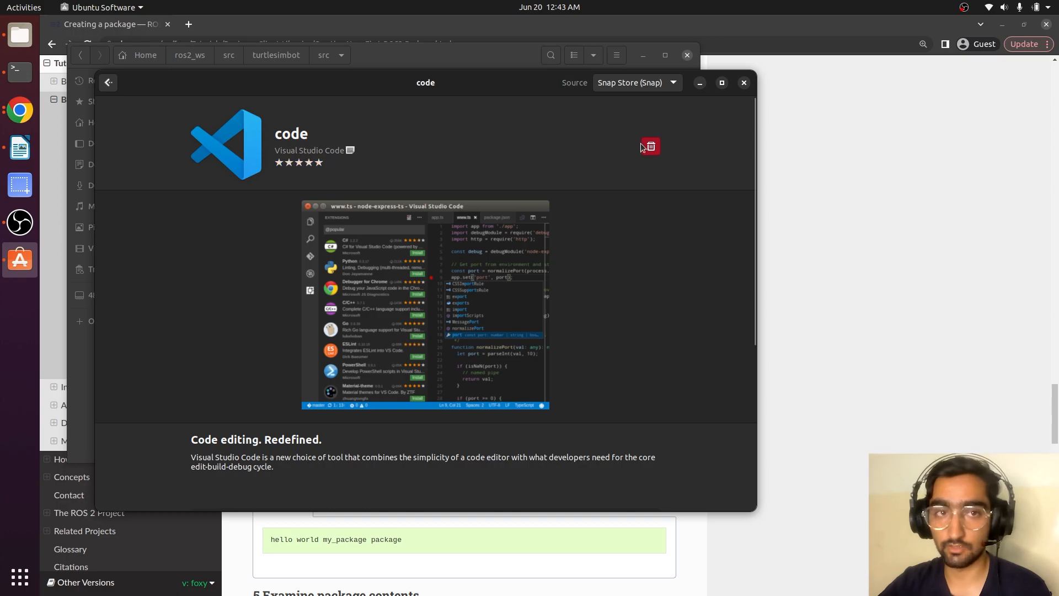
click(744, 82)
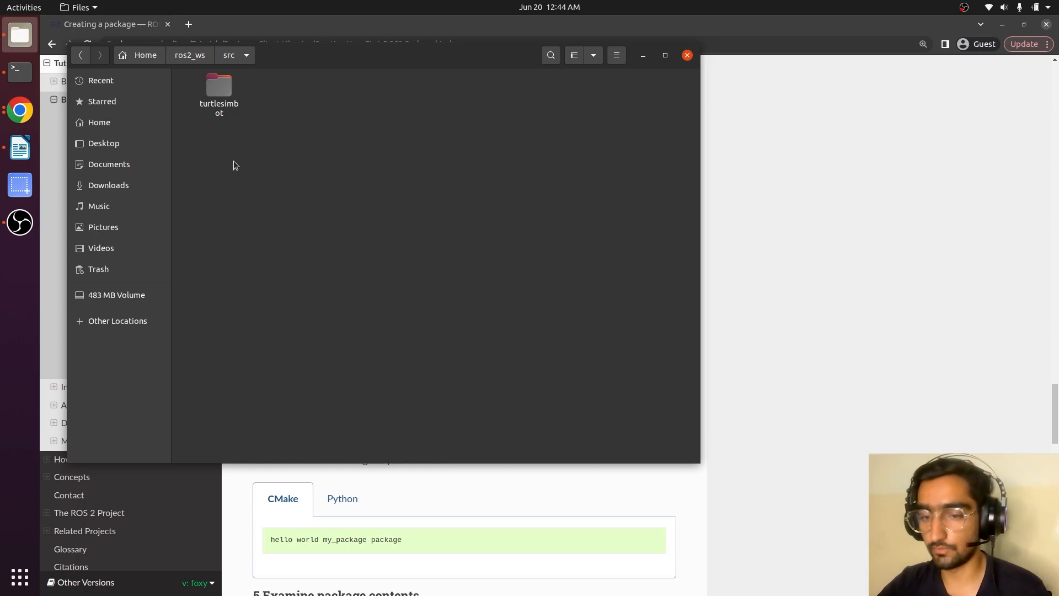
Open a terminal in ros2_ws/src and launch Visual Studio Code there with code
right_click(233, 166)
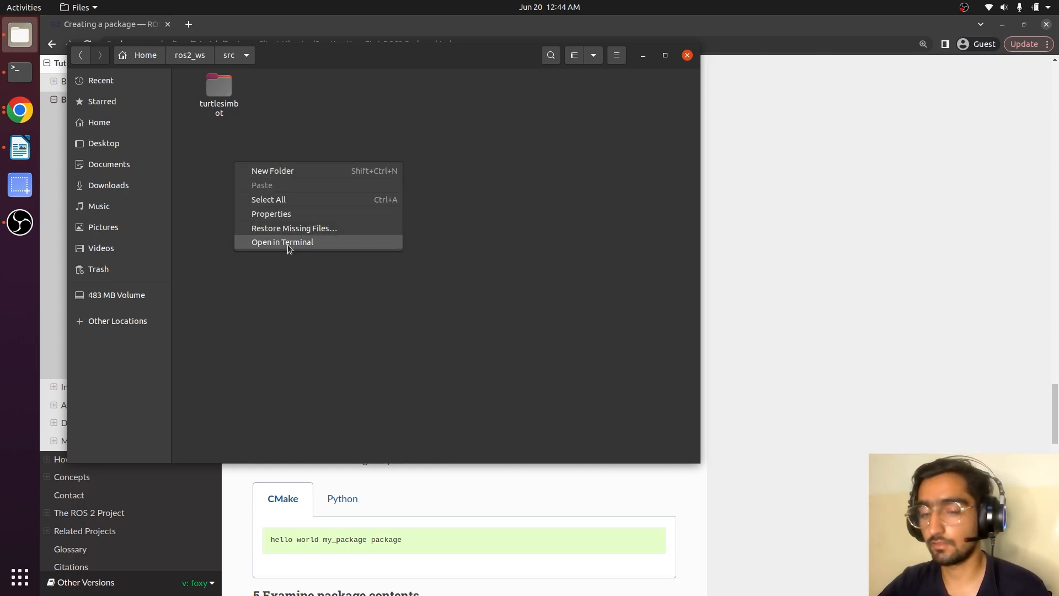
click(282, 241)
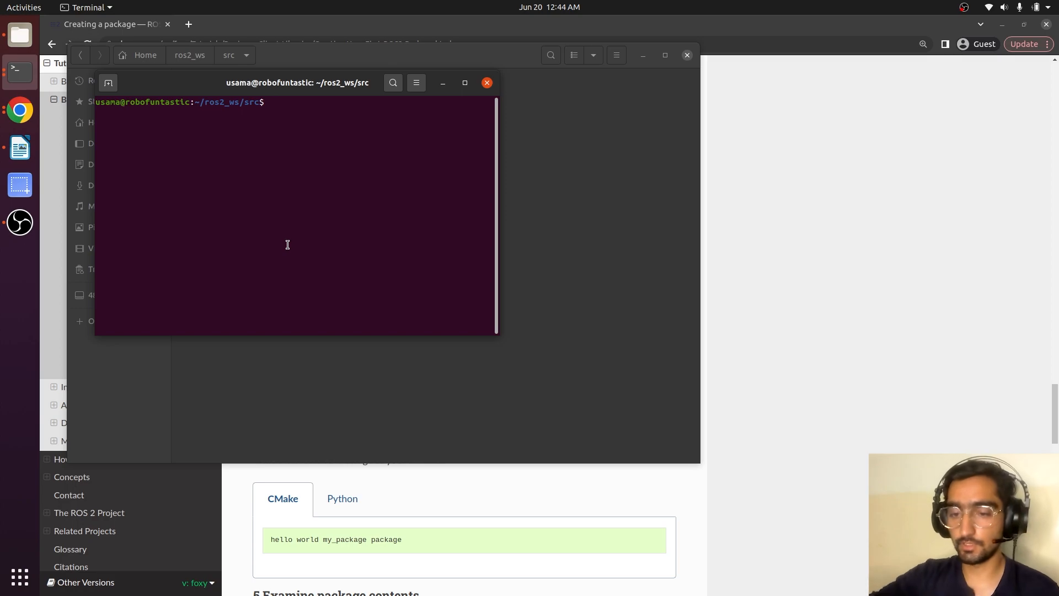
text(c)
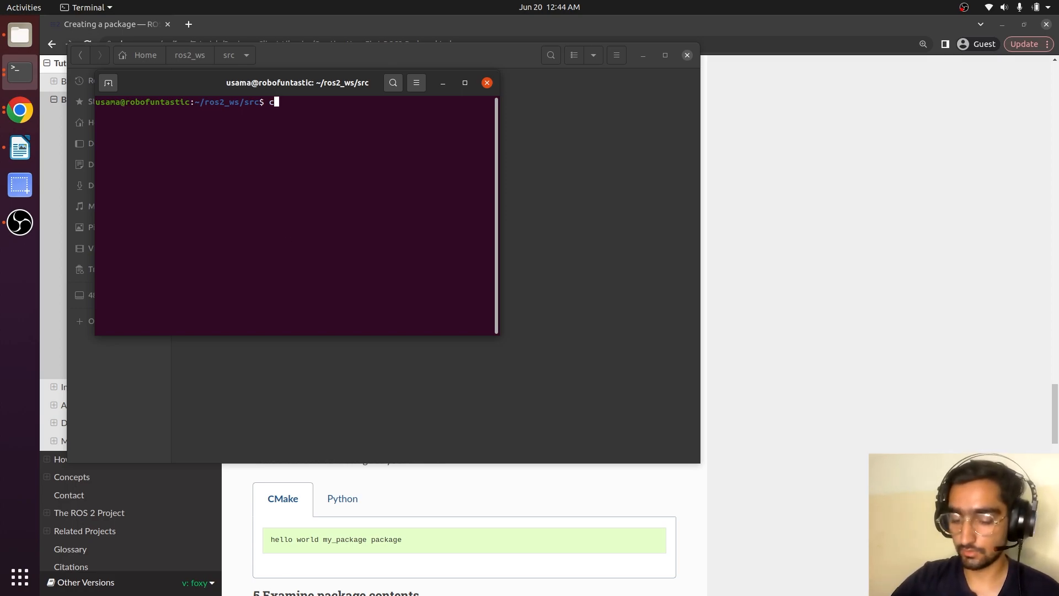
text(ode .)
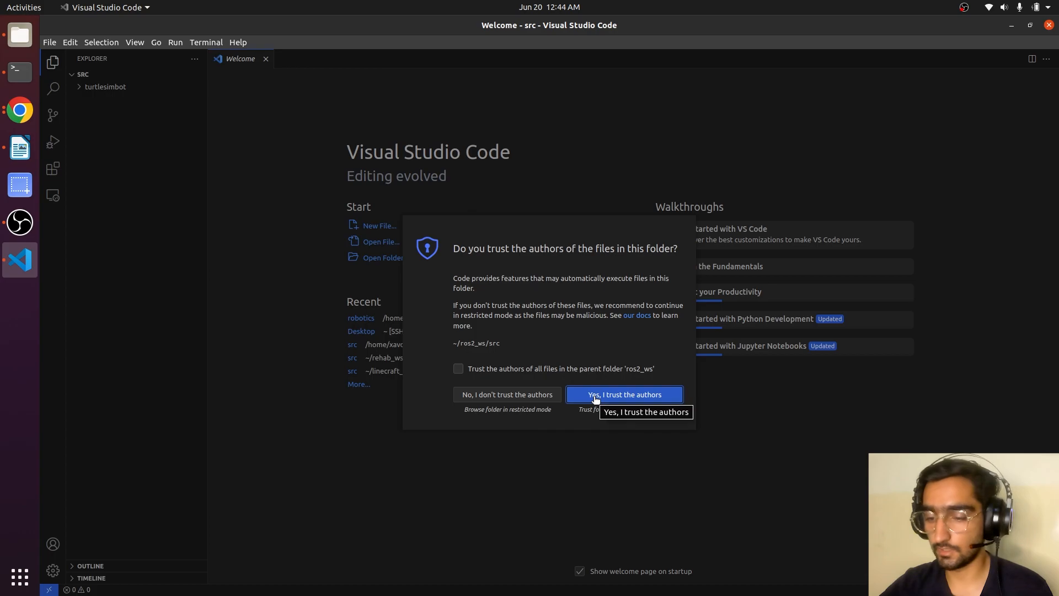
Trust the folder's authors and open turtlesimbot/src/my_node.cpp in the editor
click(623, 396)
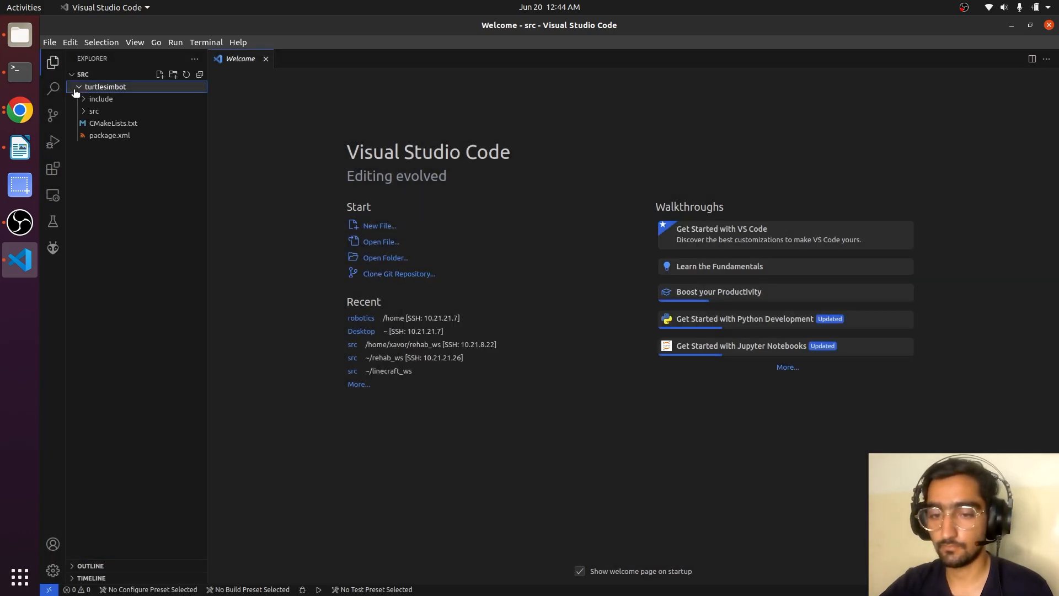
click(94, 111)
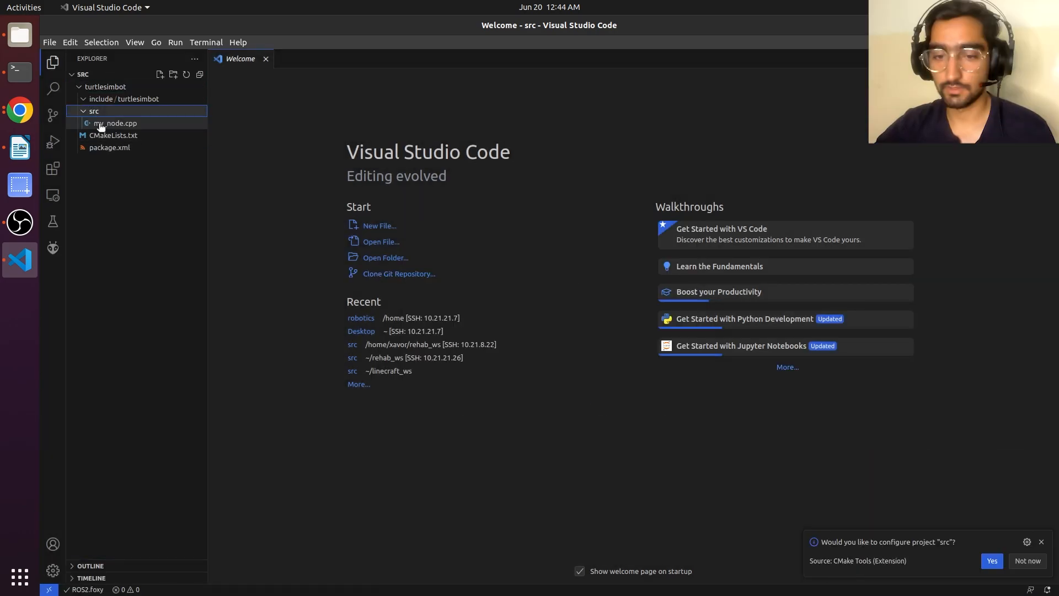
double_click(113, 122)
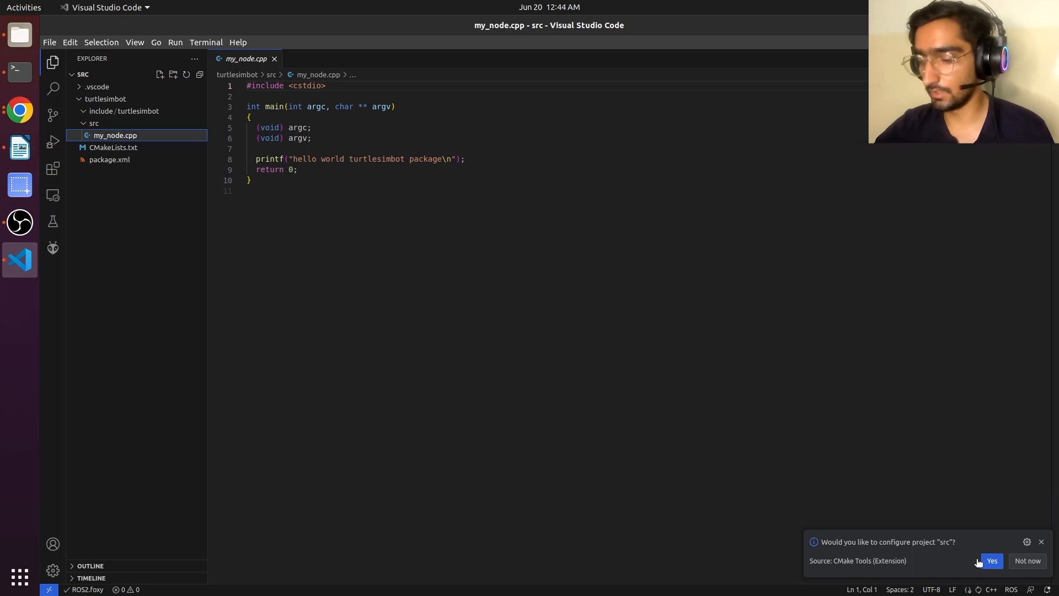
mouse_move(554, 403)
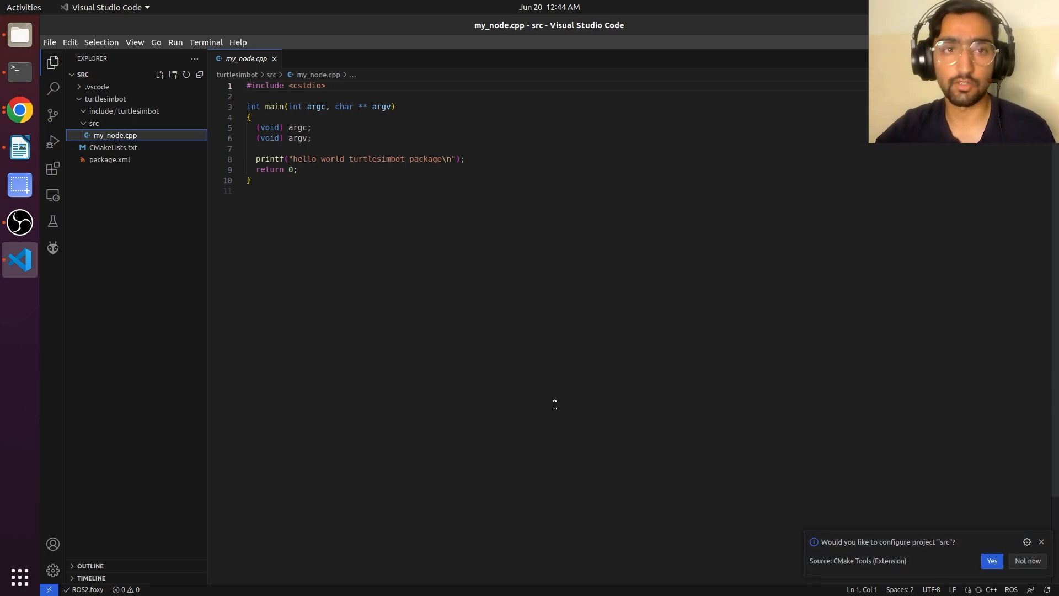
click(53, 169)
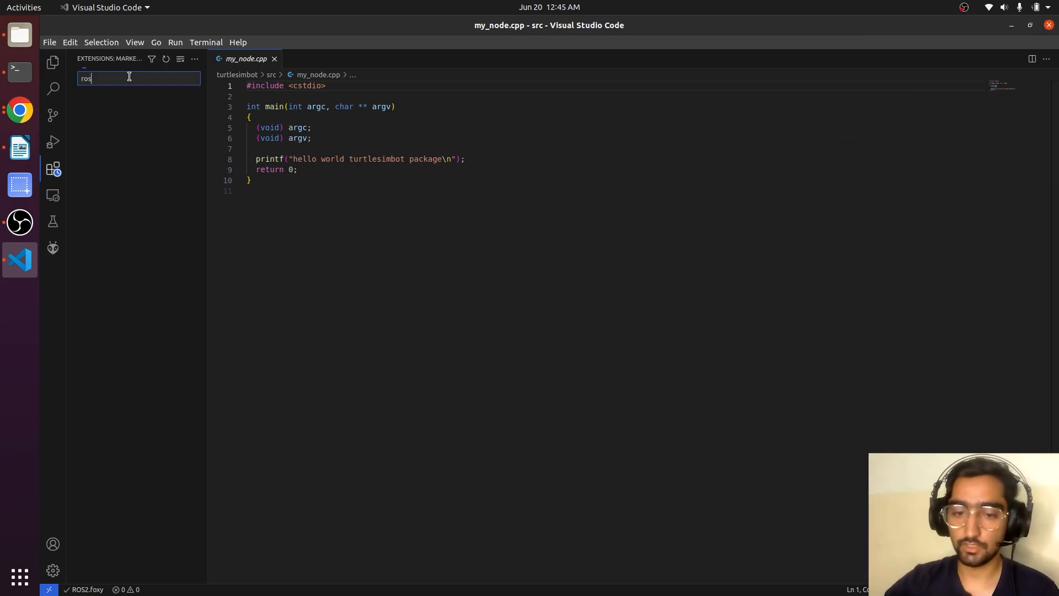
Search 'ros' to verify the Microsoft ROS extension is installed, then return to Explorer
text(ros)
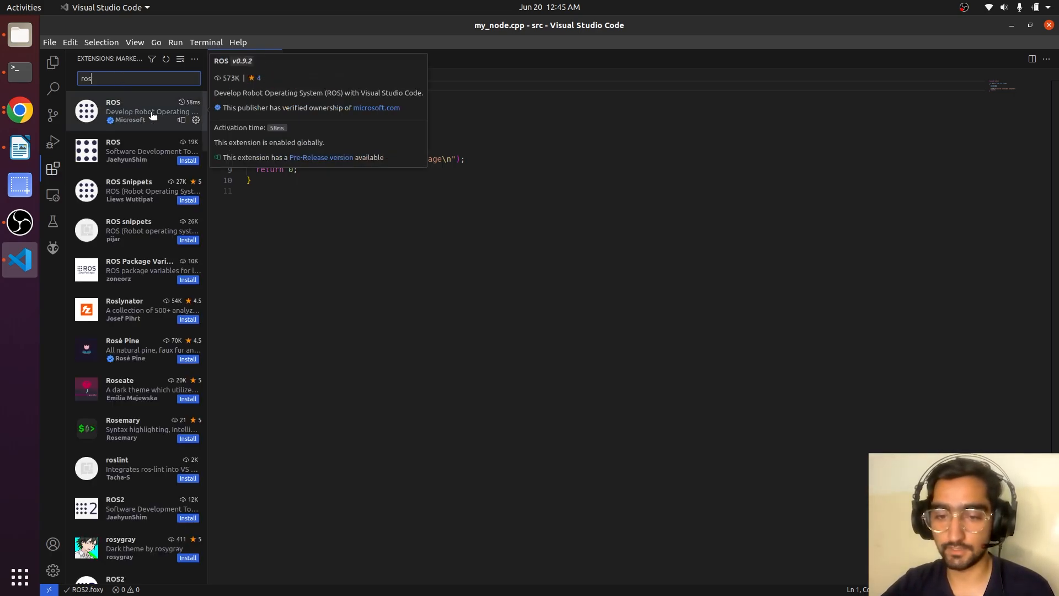
click(134, 112)
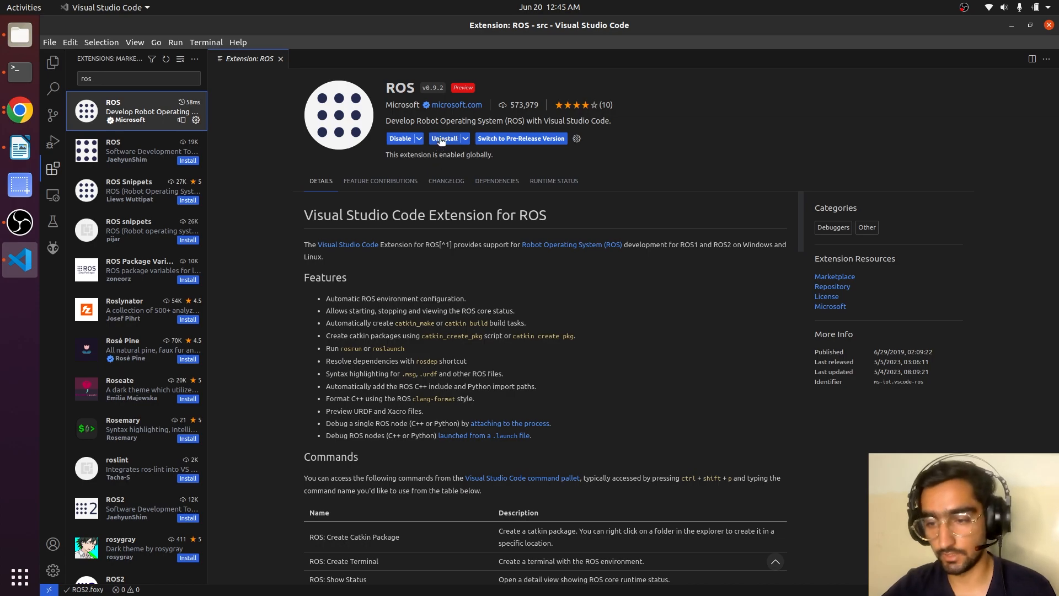
click(53, 62)
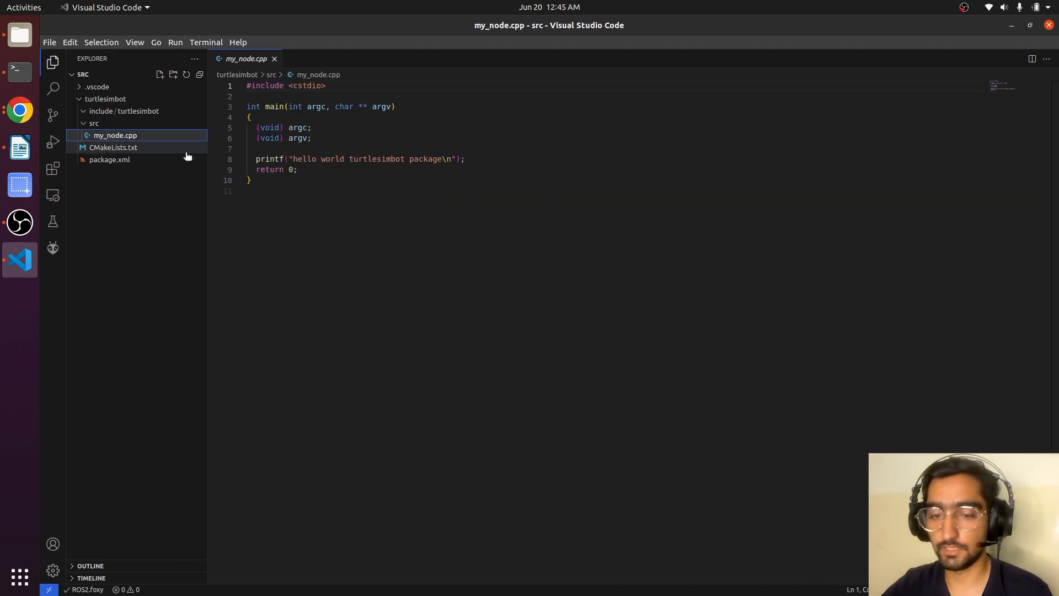
mouse_move(302, 209)
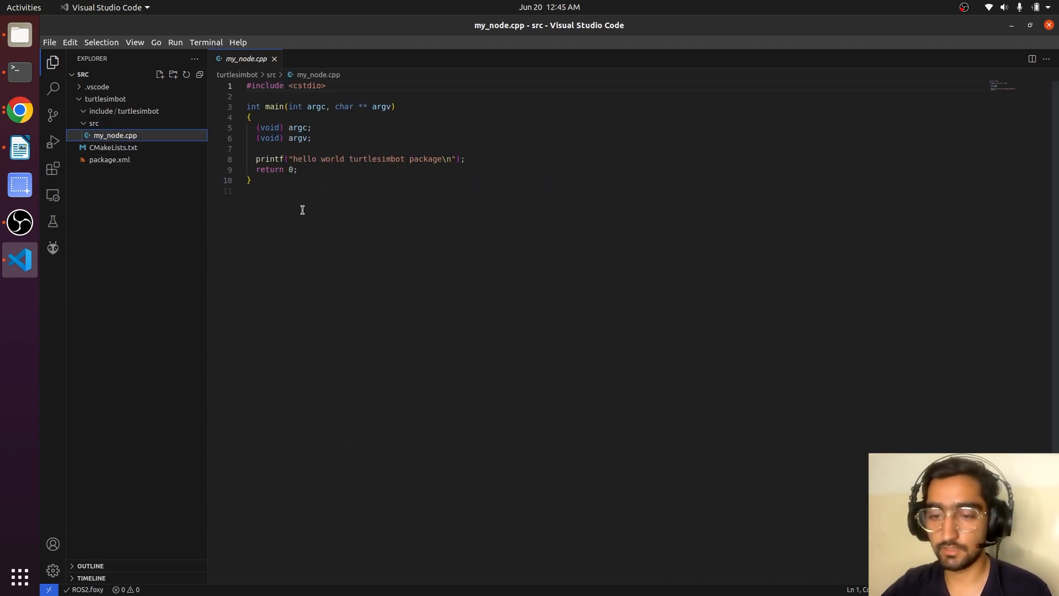